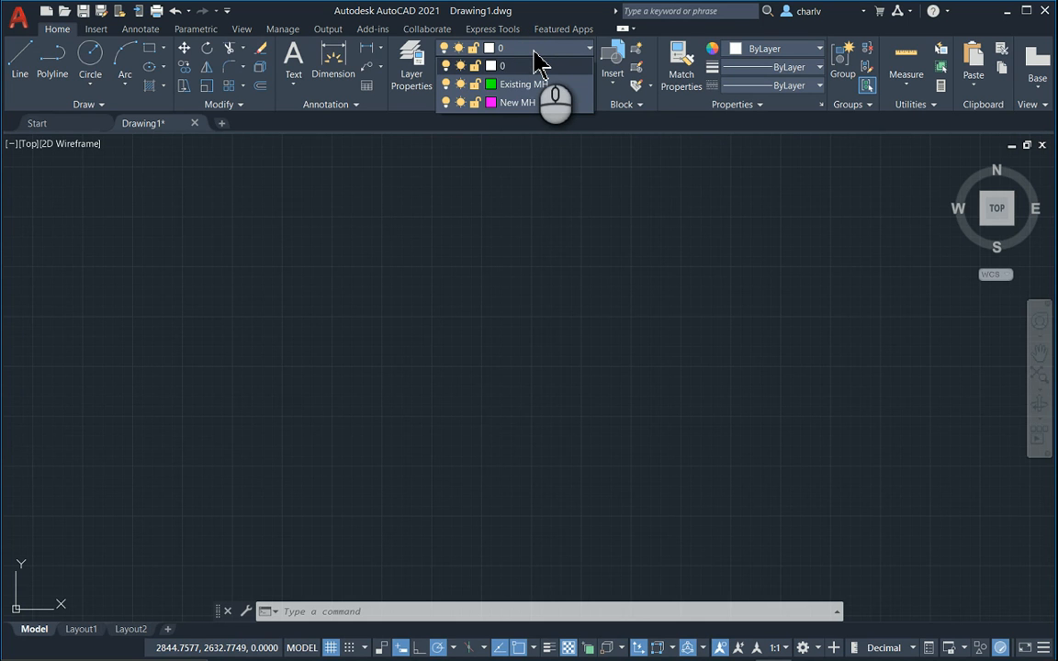
Make Existing MH current and pick the Manhole - Metric block from the tool palettes.
{"action": "left_click", "coordinate": [524, 85]}
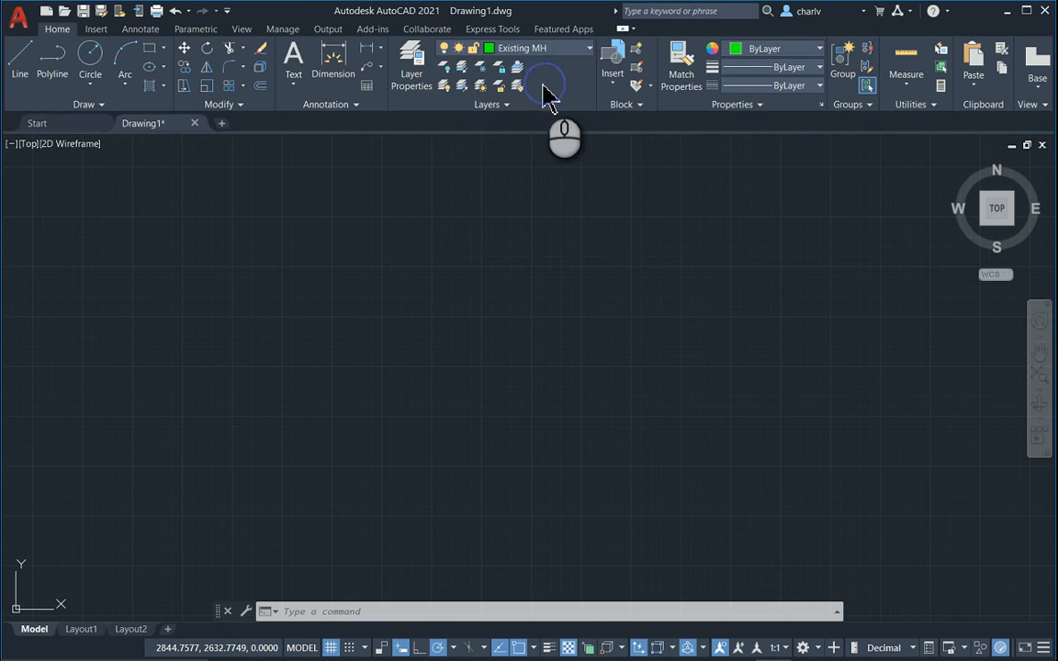
{"action": "left_click", "coordinate": [242, 30]}
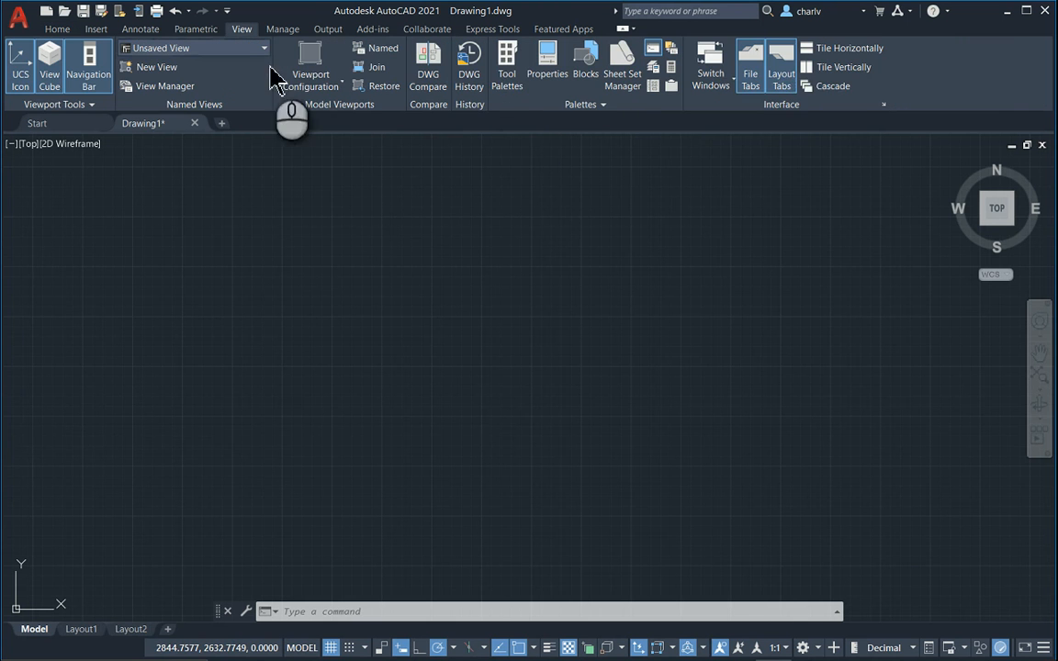
{"action": "left_click", "coordinate": [507, 64]}
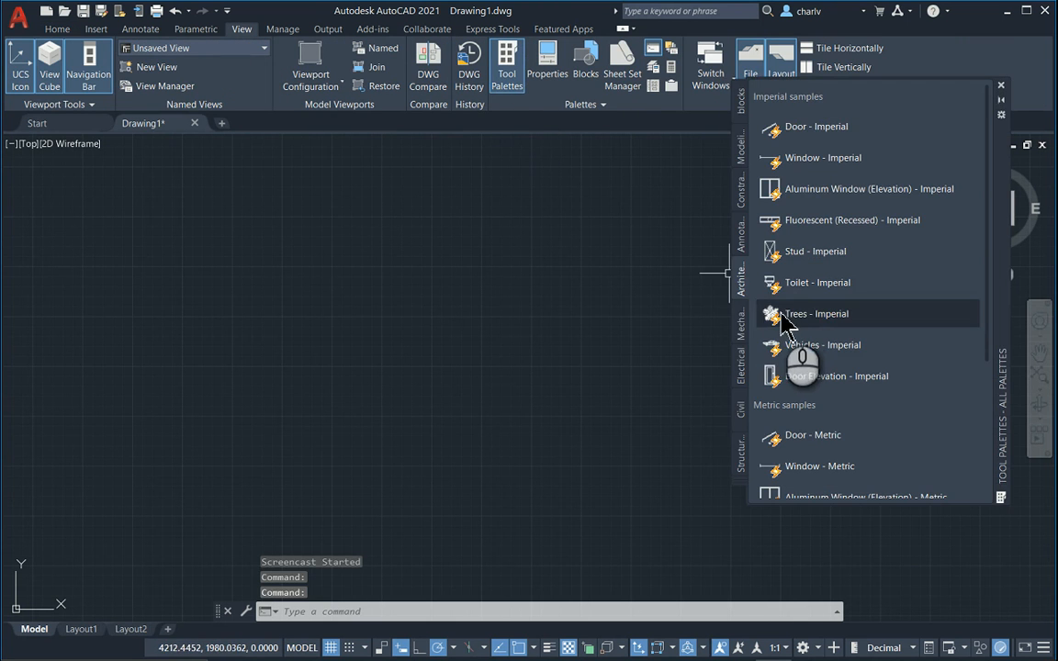
{"action": "mouse_move", "coordinate": [739, 376]}
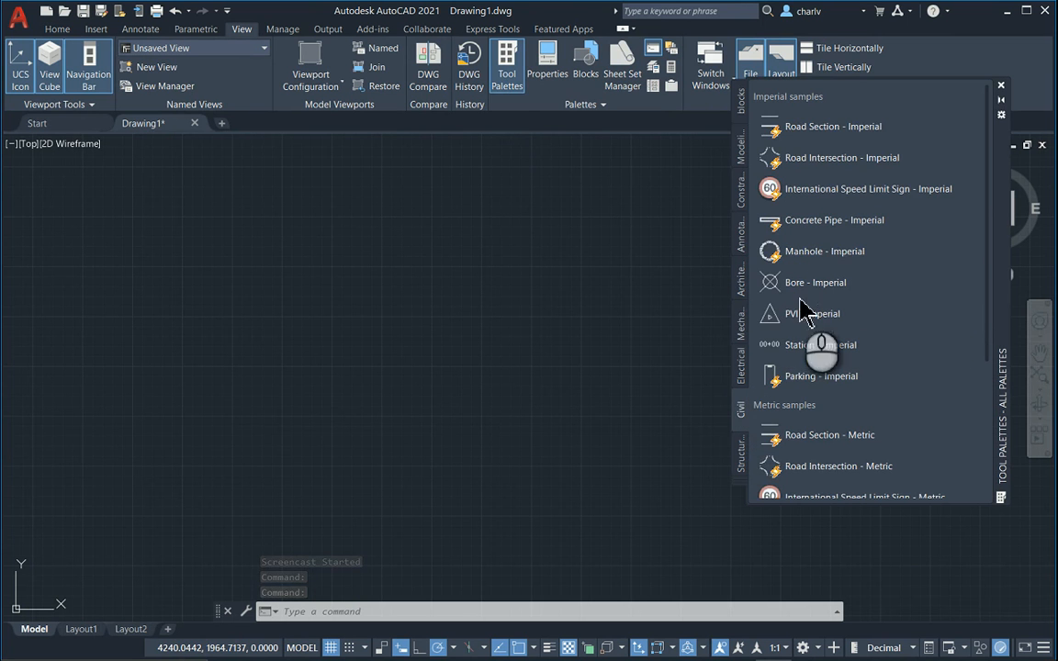
{"action": "scroll", "scroll_direction": "down", "scroll_amount": 3}
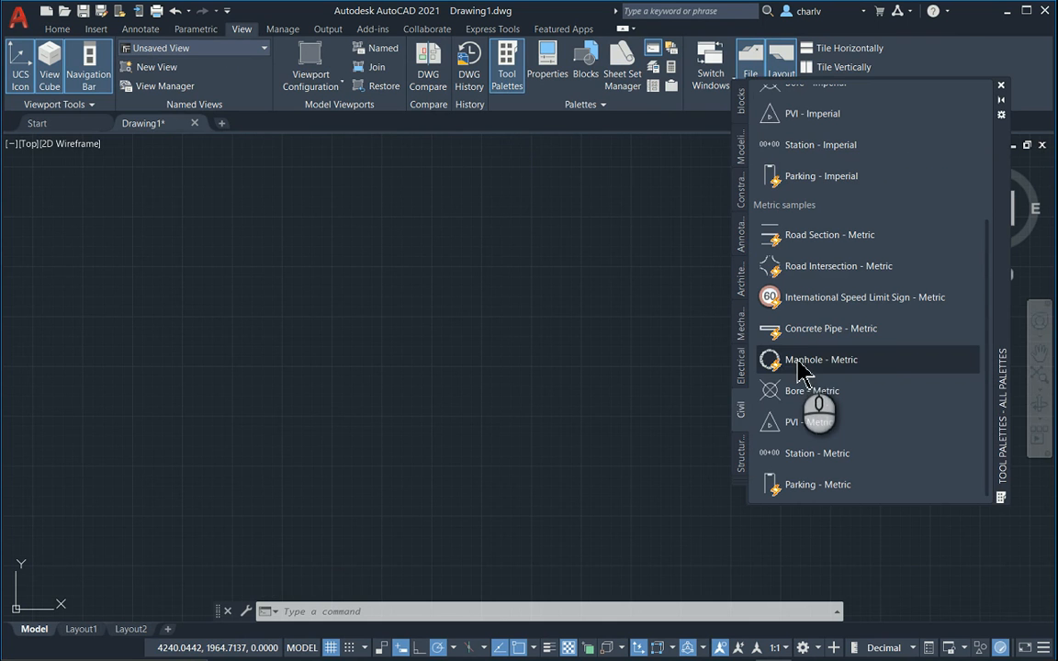
{"action": "left_click", "coordinate": [819, 359]}
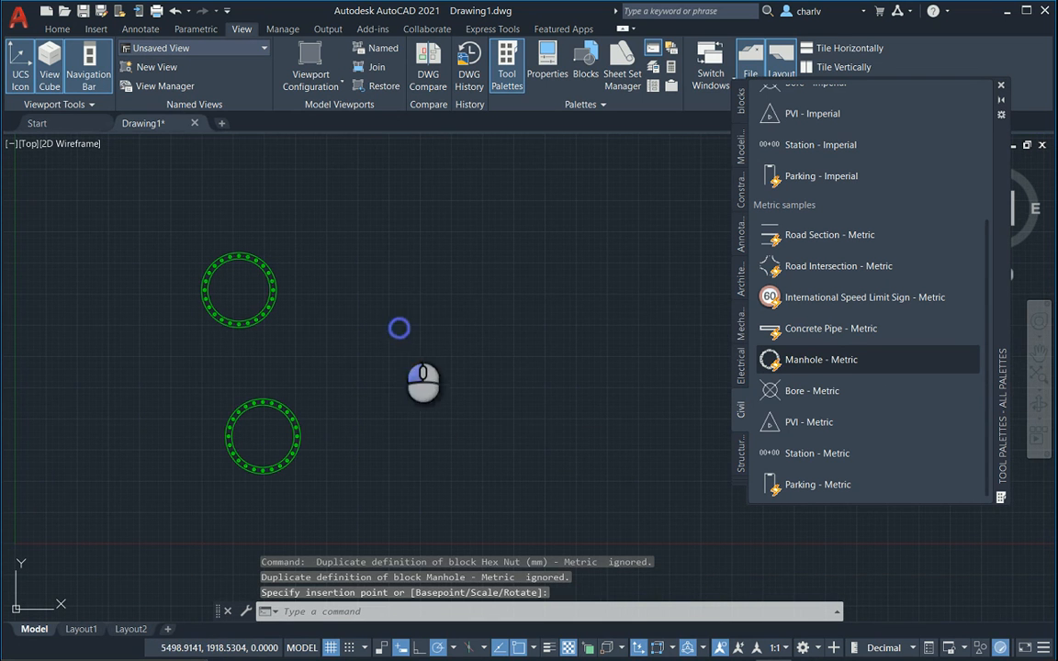
Place a third existing manhole, switch to New MH layer and start placing Manhole - Metric blocks there.
{"action": "left_click", "coordinate": [400, 327]}
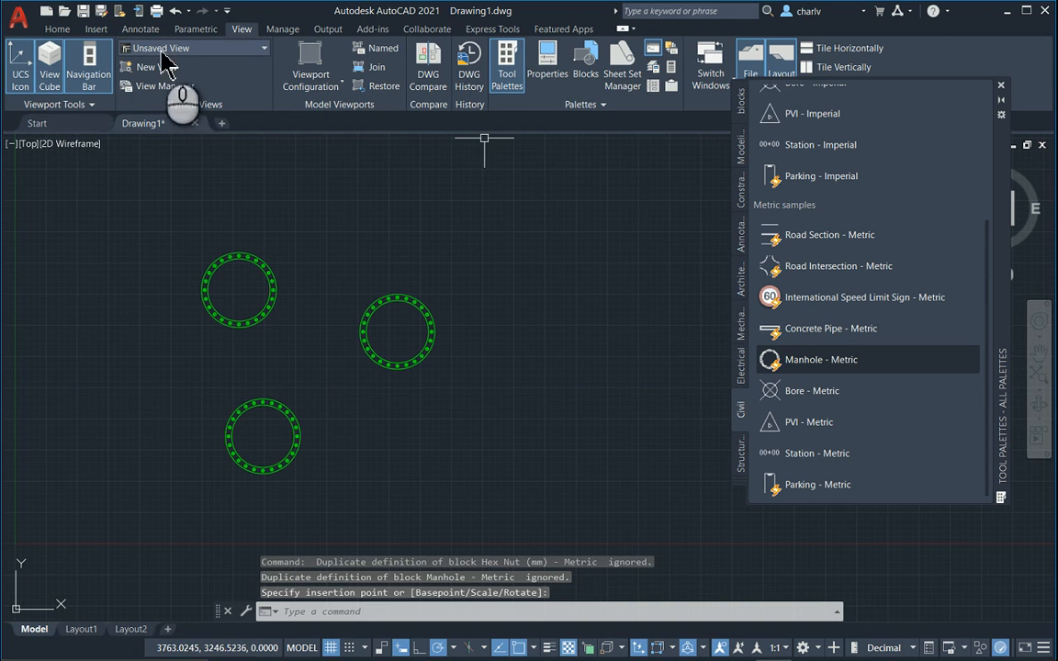
{"action": "left_click", "coordinate": [57, 30]}
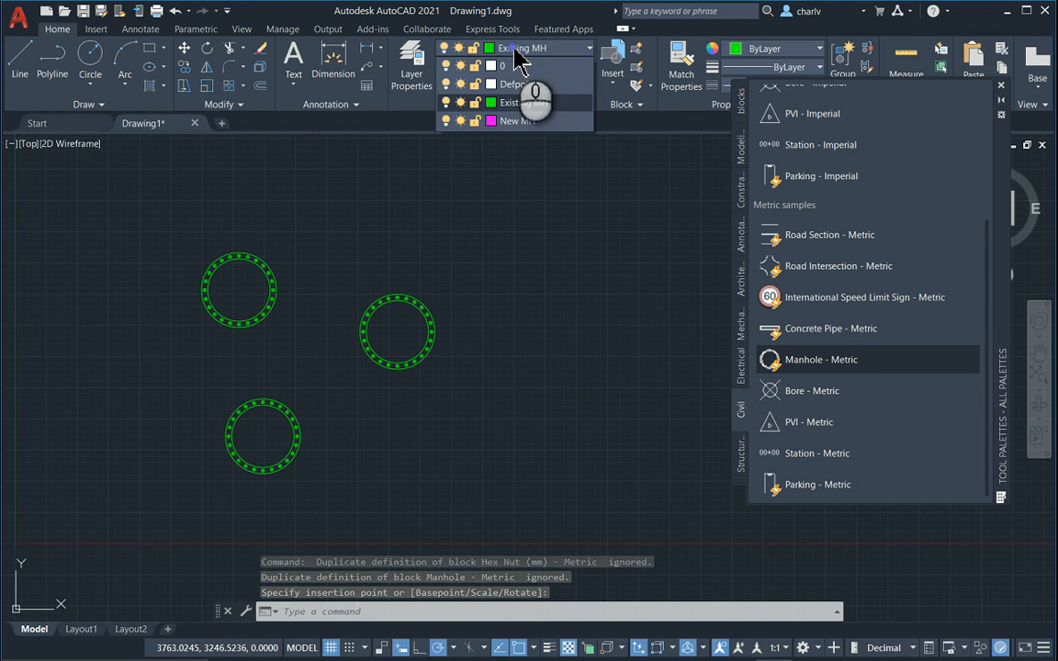
{"action": "left_click", "coordinate": [516, 121]}
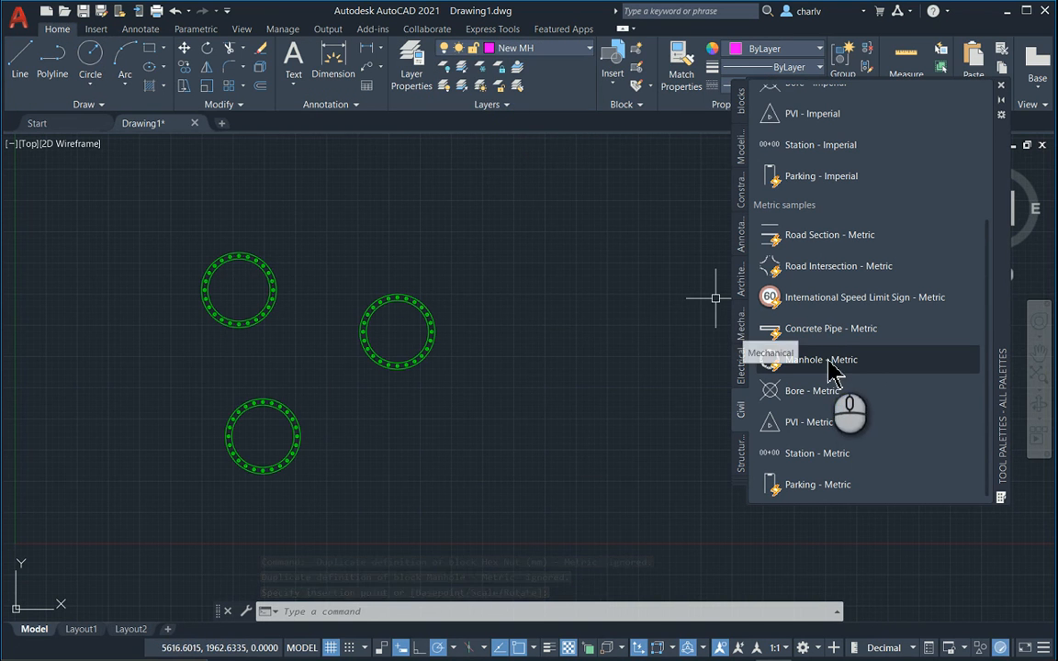
{"action": "left_click", "coordinate": [819, 359]}
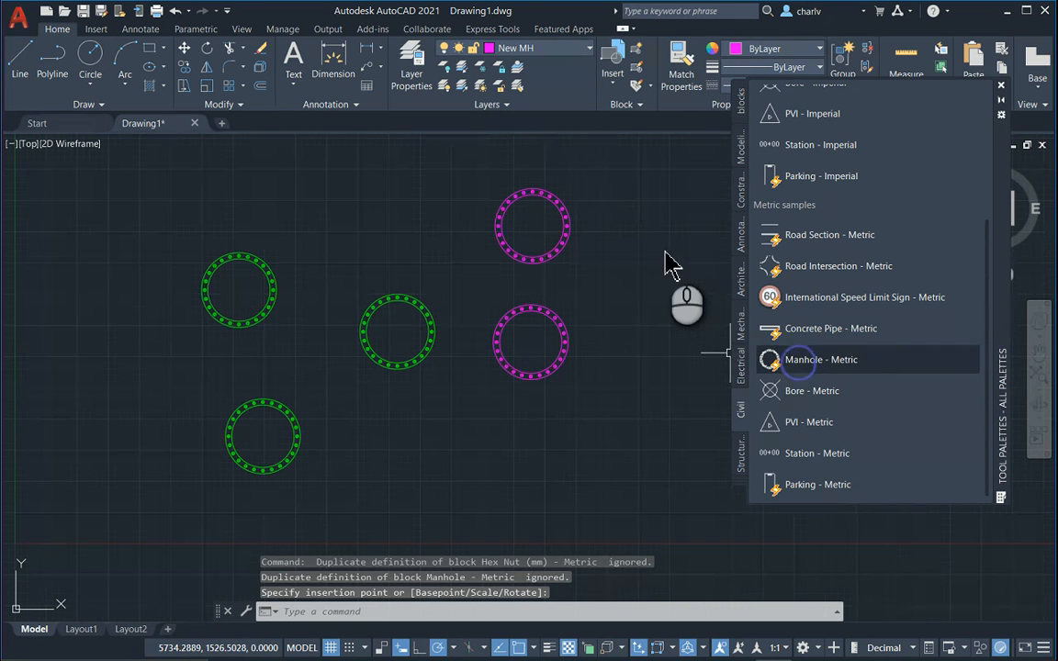
{"action": "left_click", "coordinate": [647, 242]}
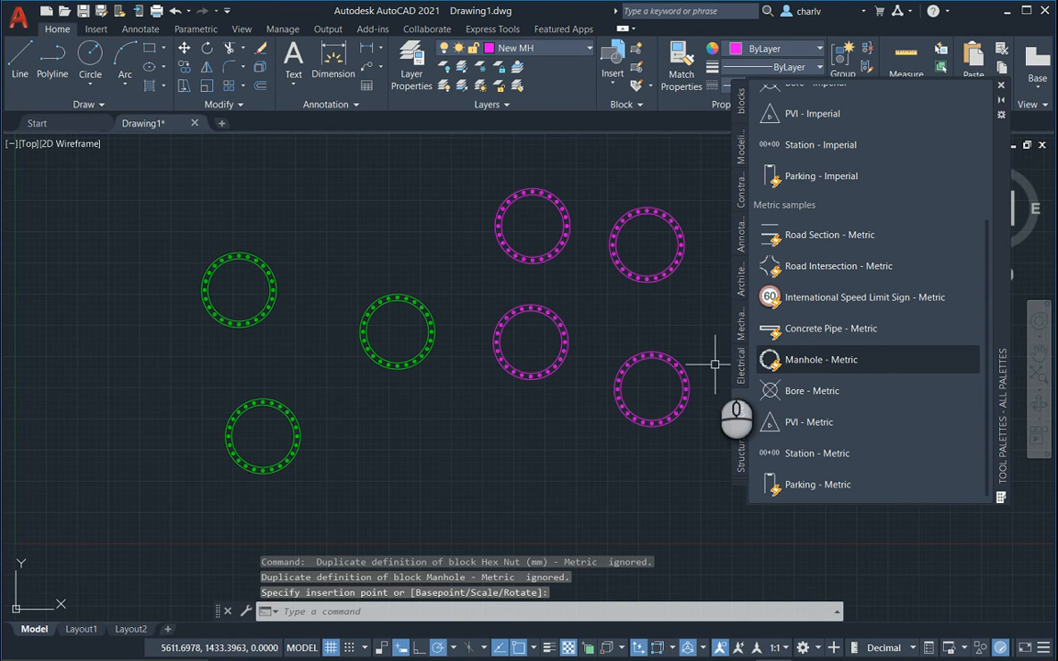
{"action": "mouse_move", "coordinate": [918, 101]}
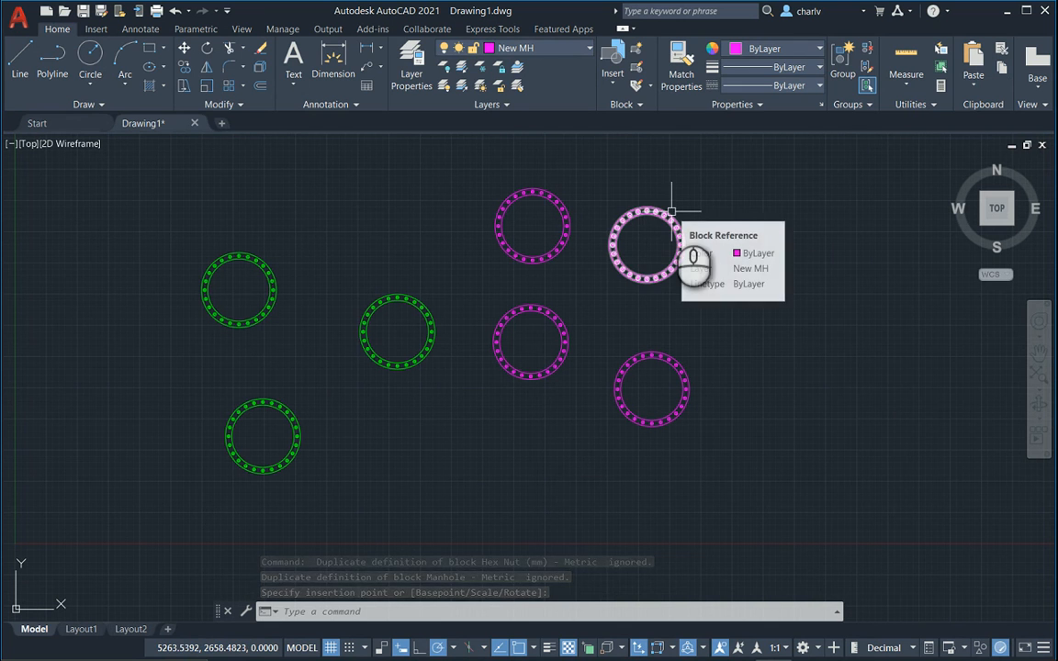
{"action": "mouse_move", "coordinate": [720, 199]}
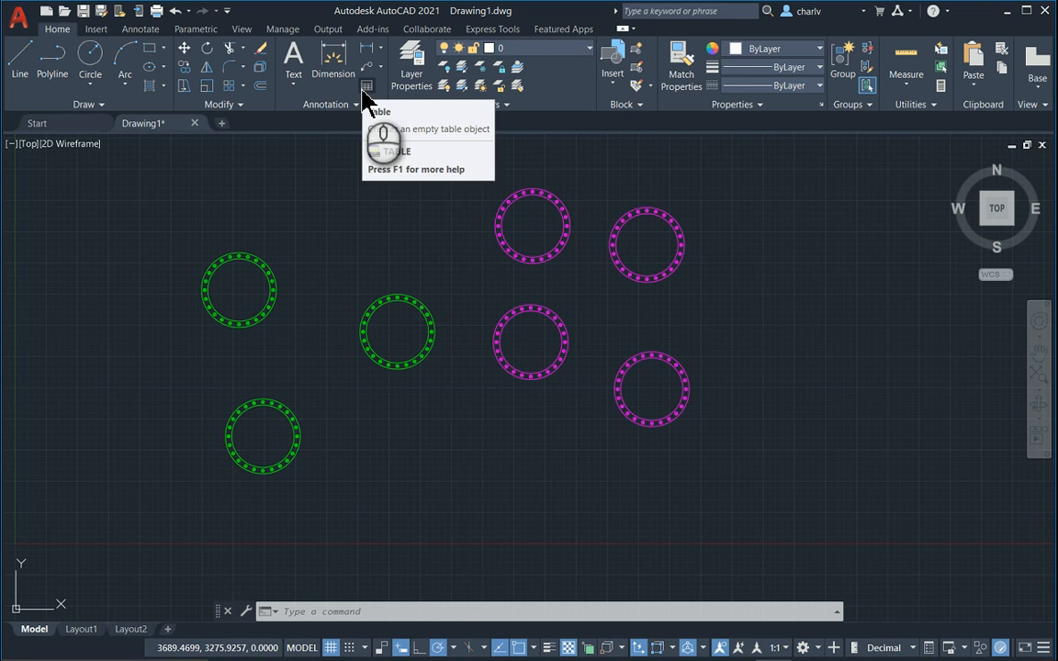
{"action": "mouse_move", "coordinate": [367, 88]}
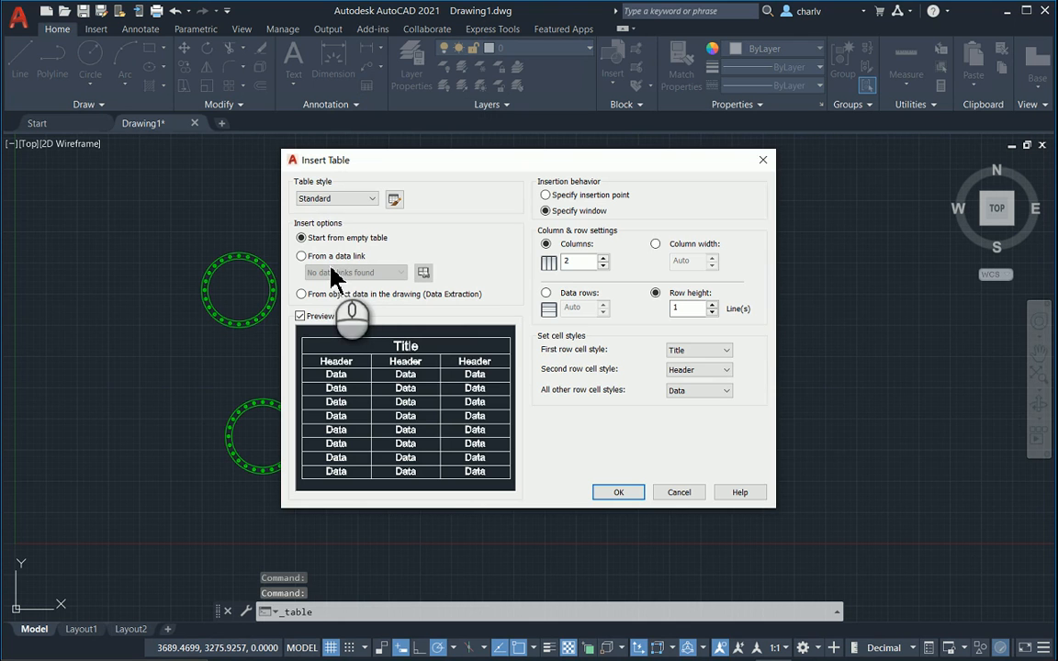
{"action": "mouse_move", "coordinate": [301, 294]}
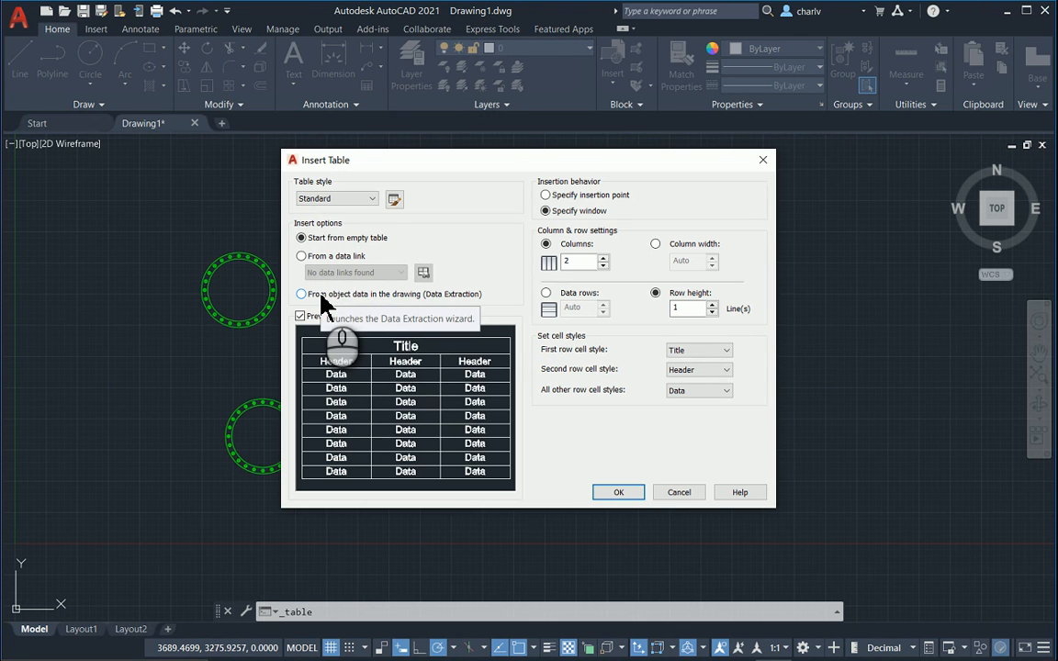
Choose a data-extraction table and save the drawing as Drawing1.dwg on the Desktop first.
{"action": "left_click", "coordinate": [301, 294]}
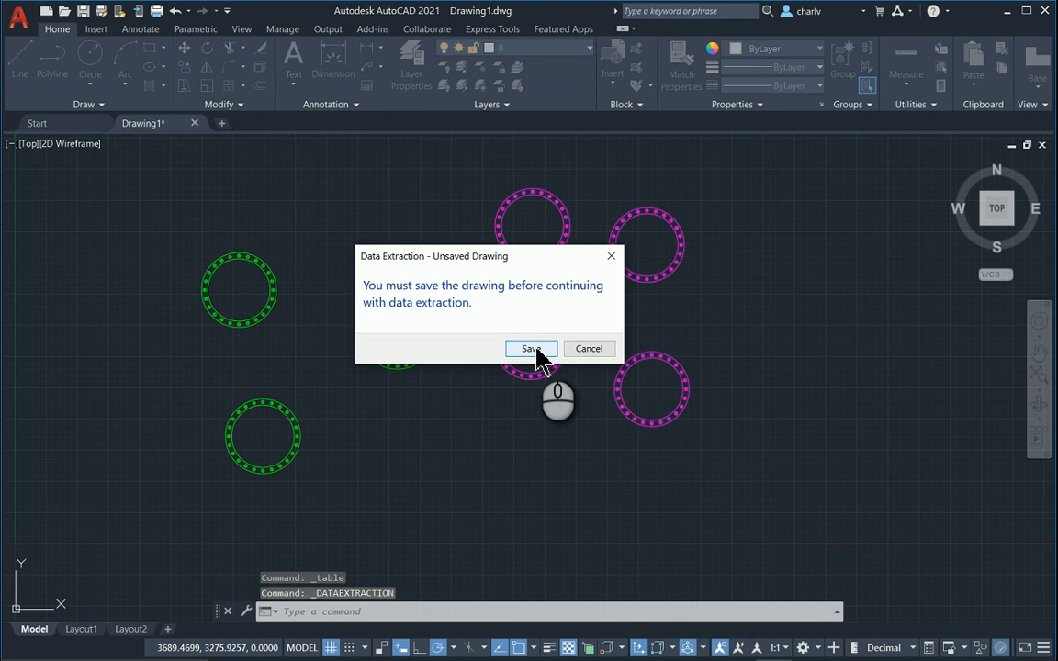
{"action": "left_click", "coordinate": [531, 349]}
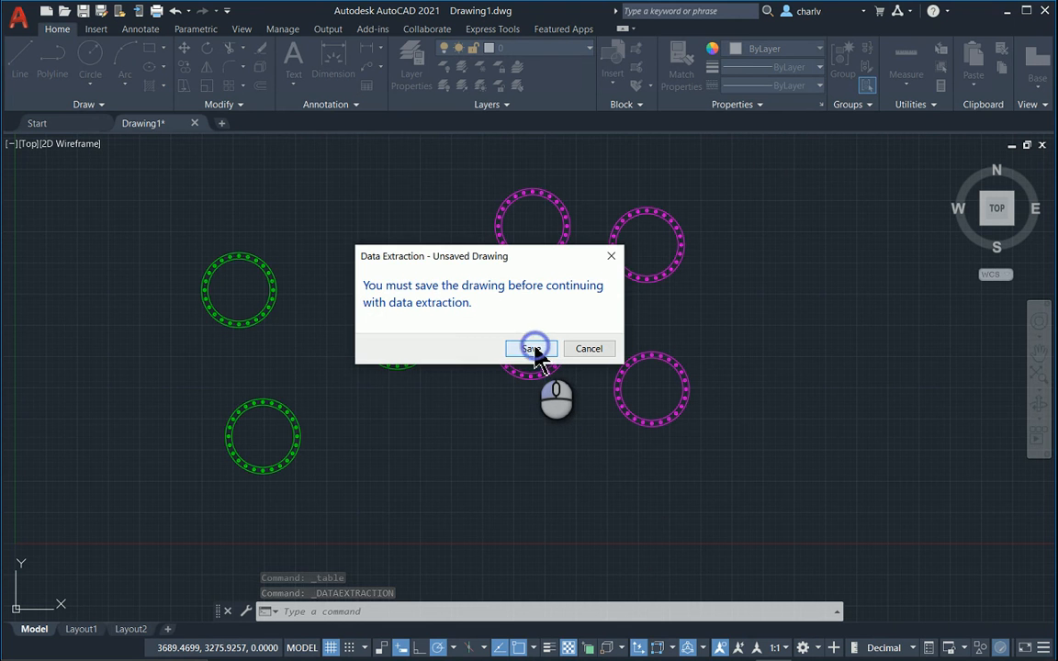
{"action": "left_click", "coordinate": [531, 349]}
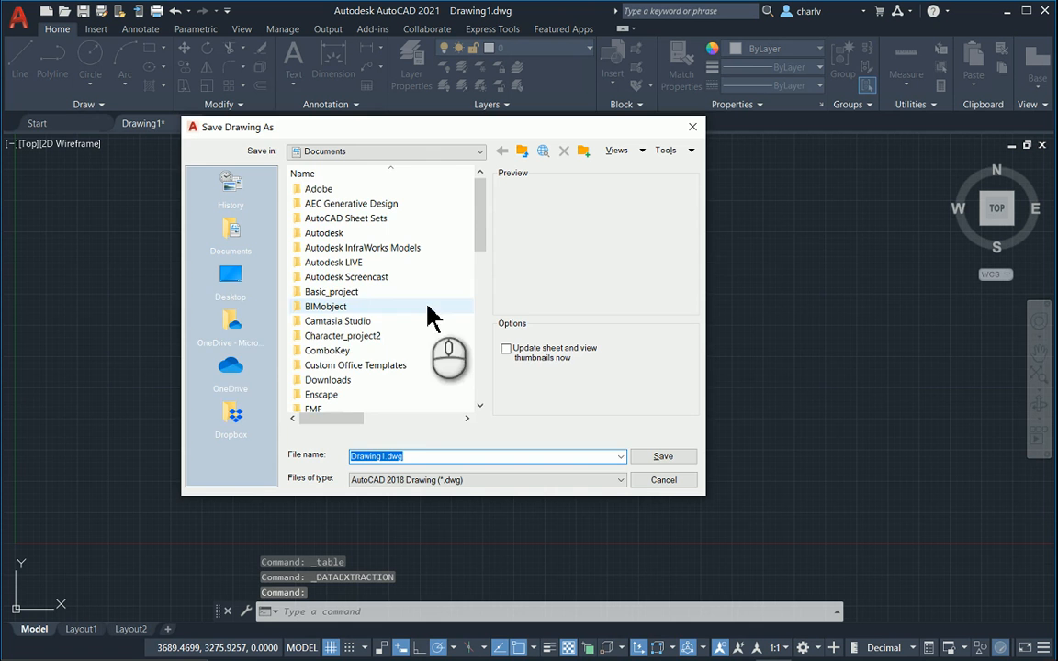
{"action": "left_click", "coordinate": [232, 279]}
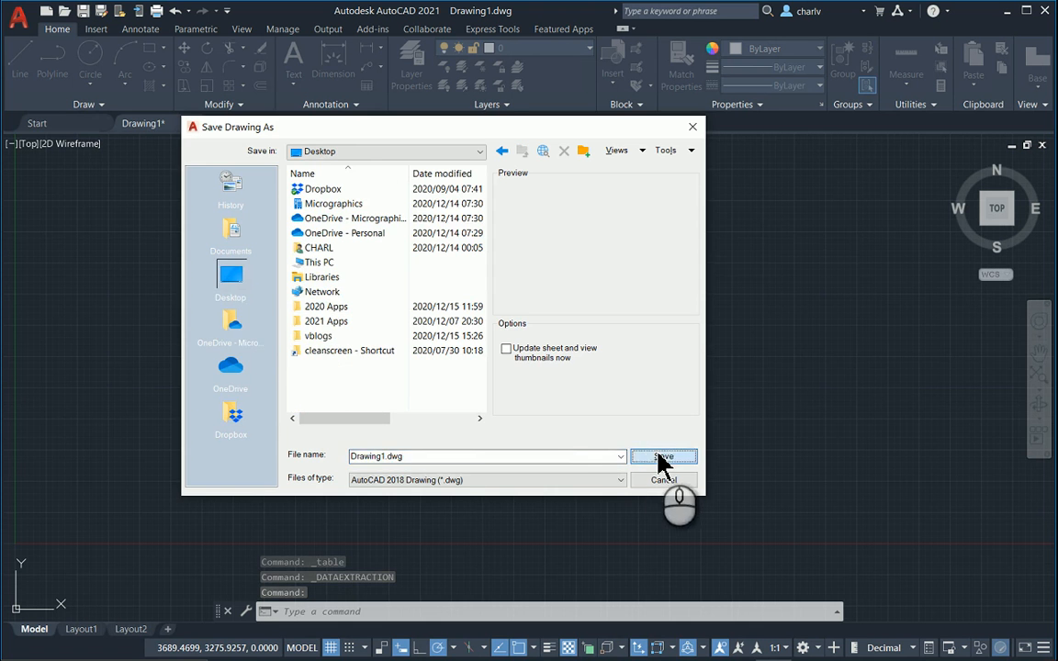
{"action": "left_click", "coordinate": [663, 455]}
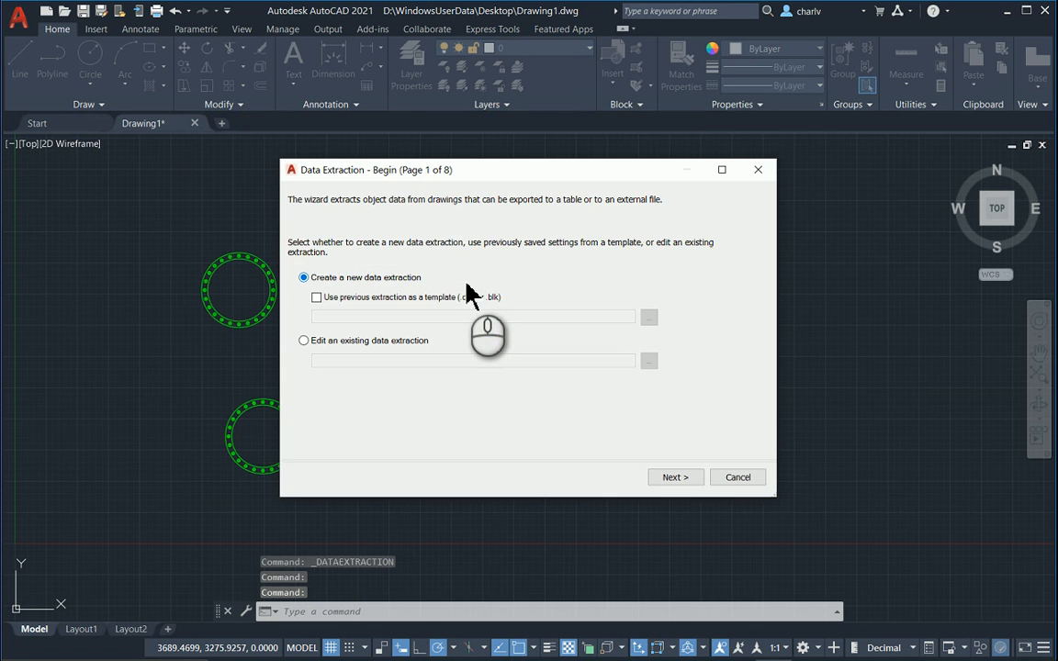
{"action": "mouse_move", "coordinate": [400, 217]}
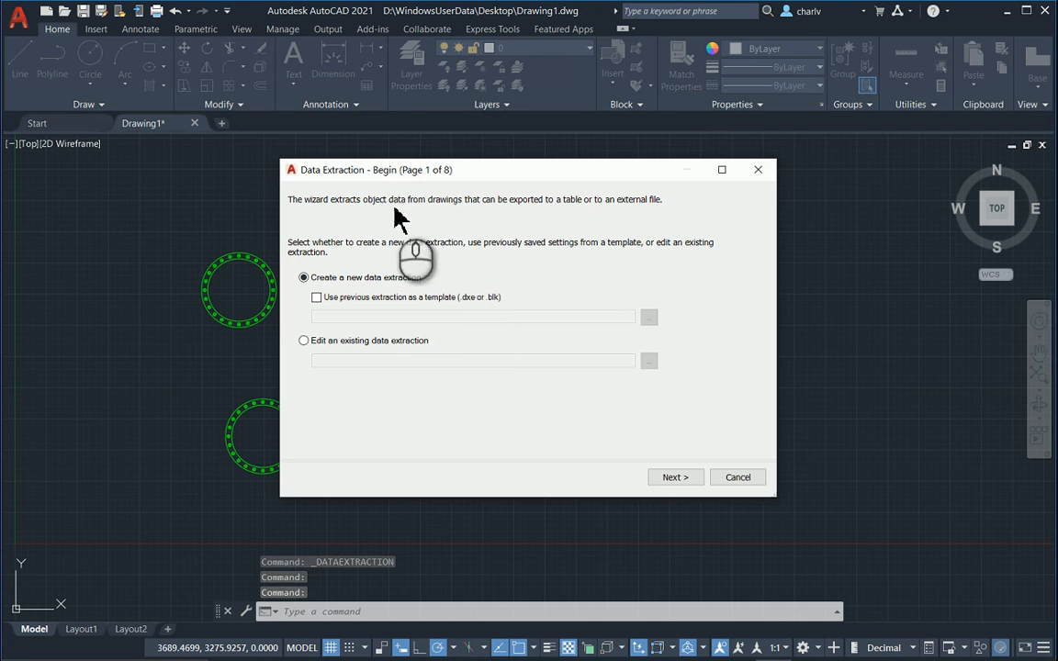
{"action": "mouse_move", "coordinate": [471, 193]}
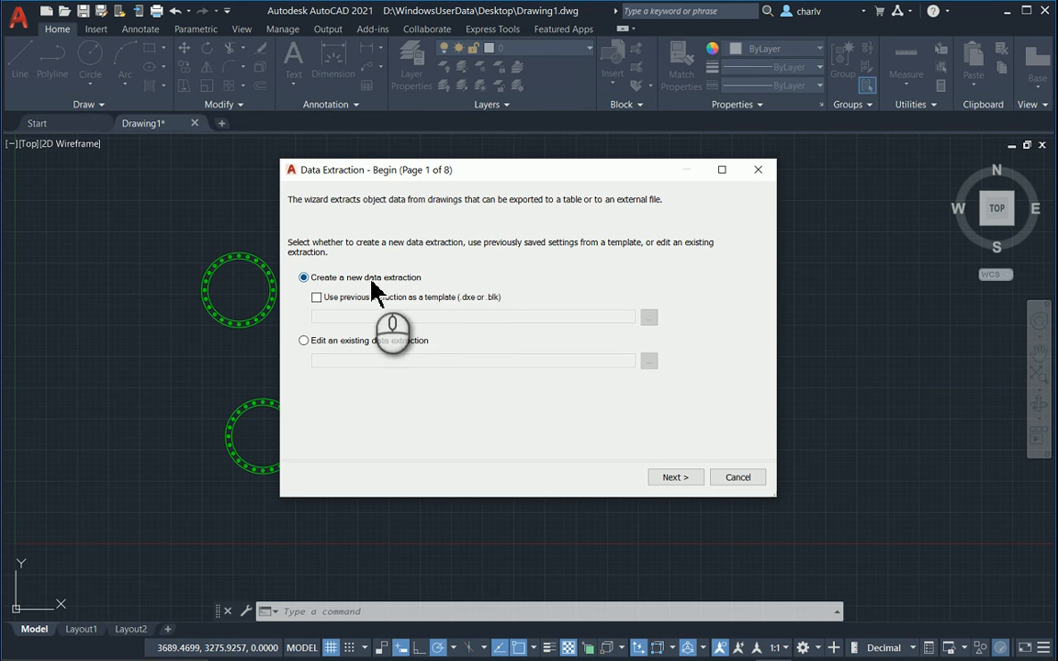
{"action": "mouse_move", "coordinate": [676, 478]}
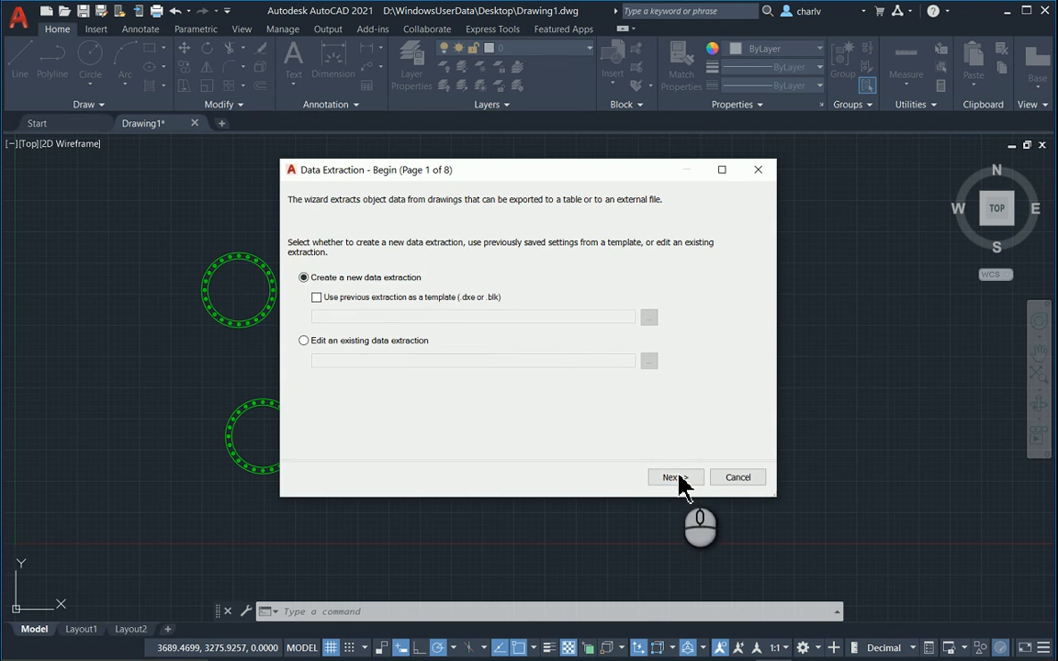
Save the new data extraction file under the name count.
{"action": "left_click", "coordinate": [671, 478]}
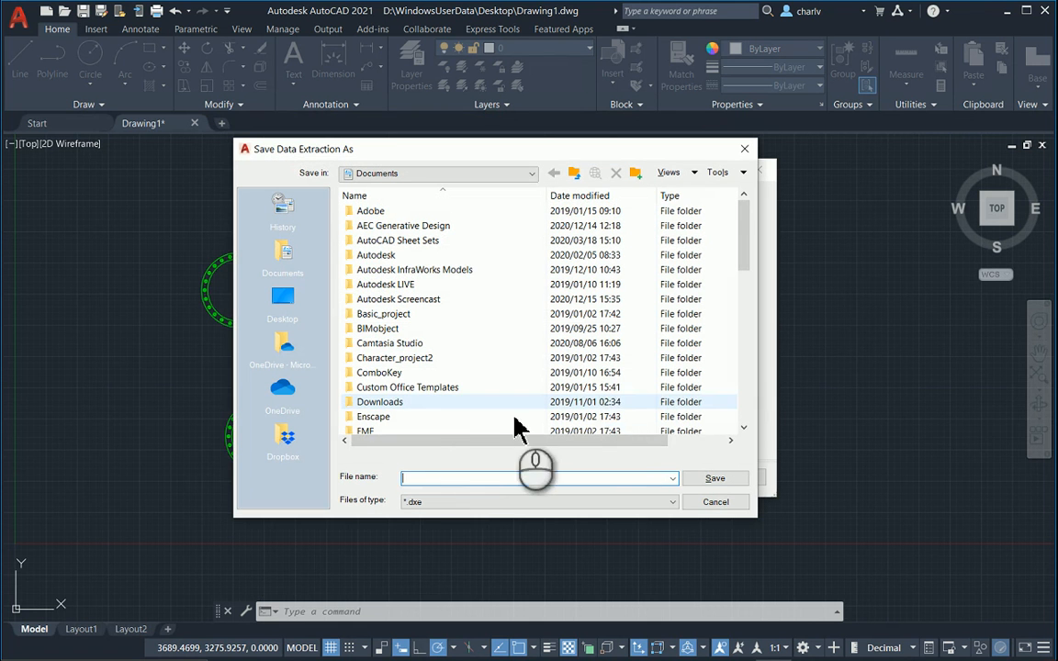
{"action": "mouse_move", "coordinate": [463, 478]}
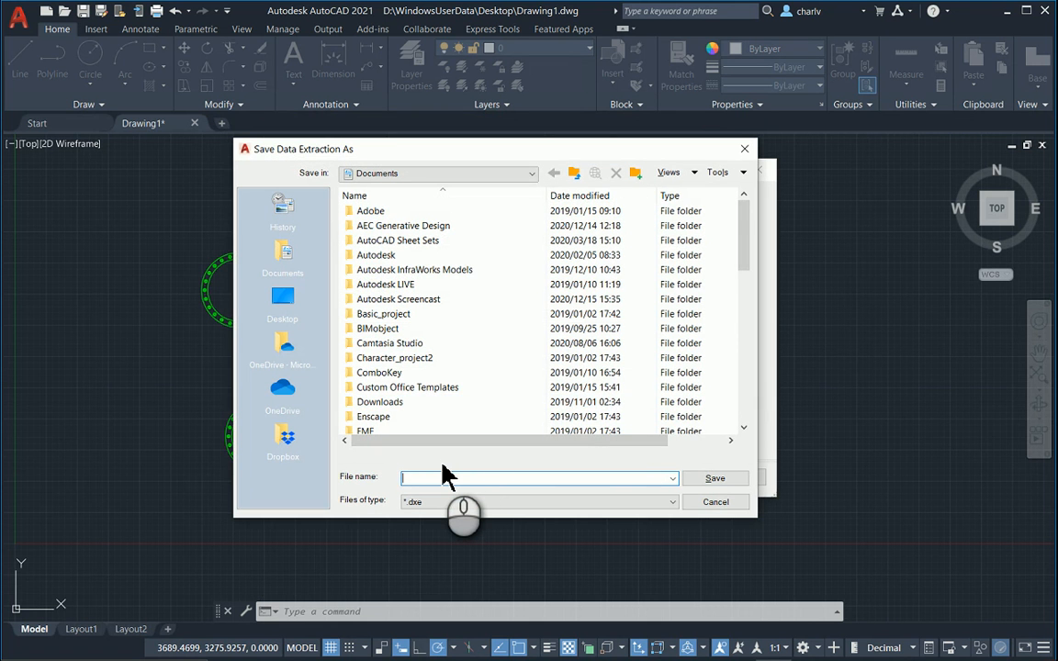
{"action": "type", "text": "count"}
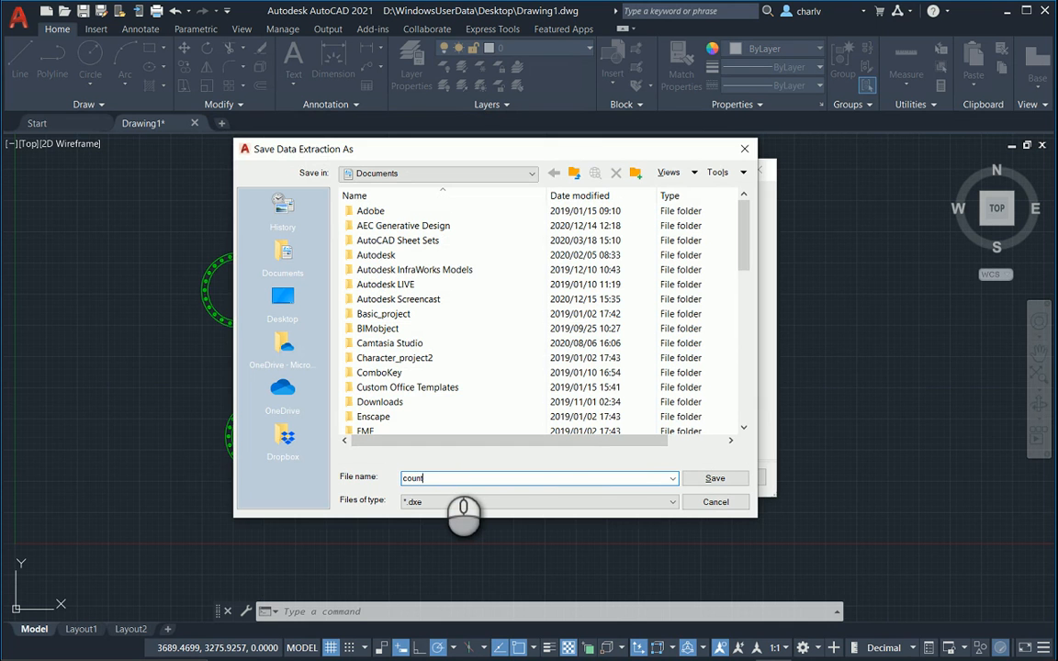
{"action": "left_click", "coordinate": [714, 478]}
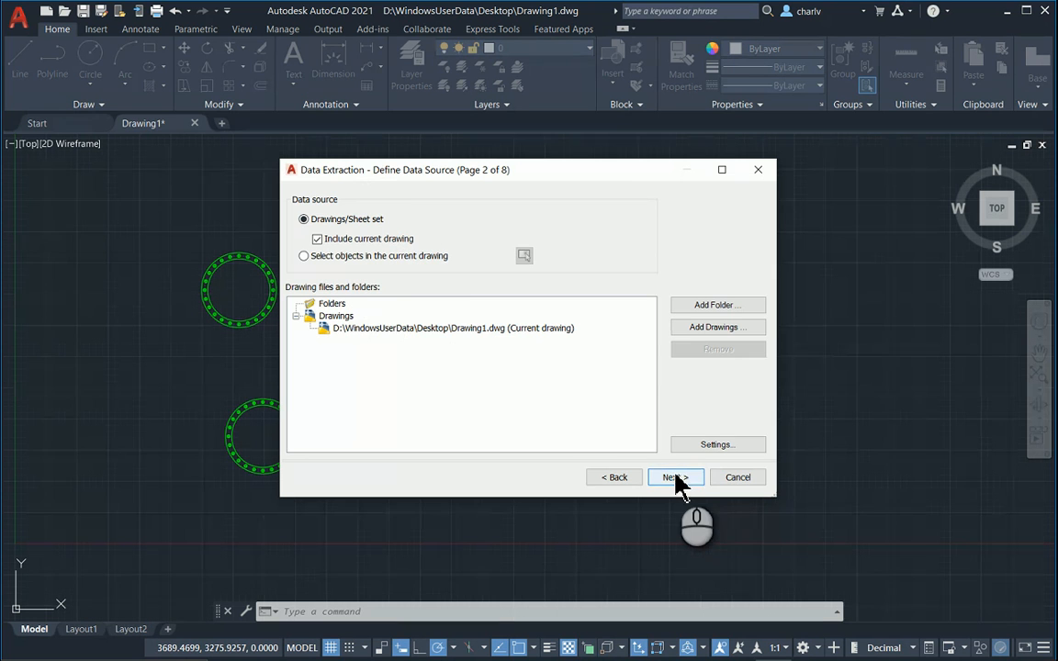
Uncheck all object types, keeping only Manhole - Metric, and continue to property selection.
{"action": "left_click", "coordinate": [672, 478]}
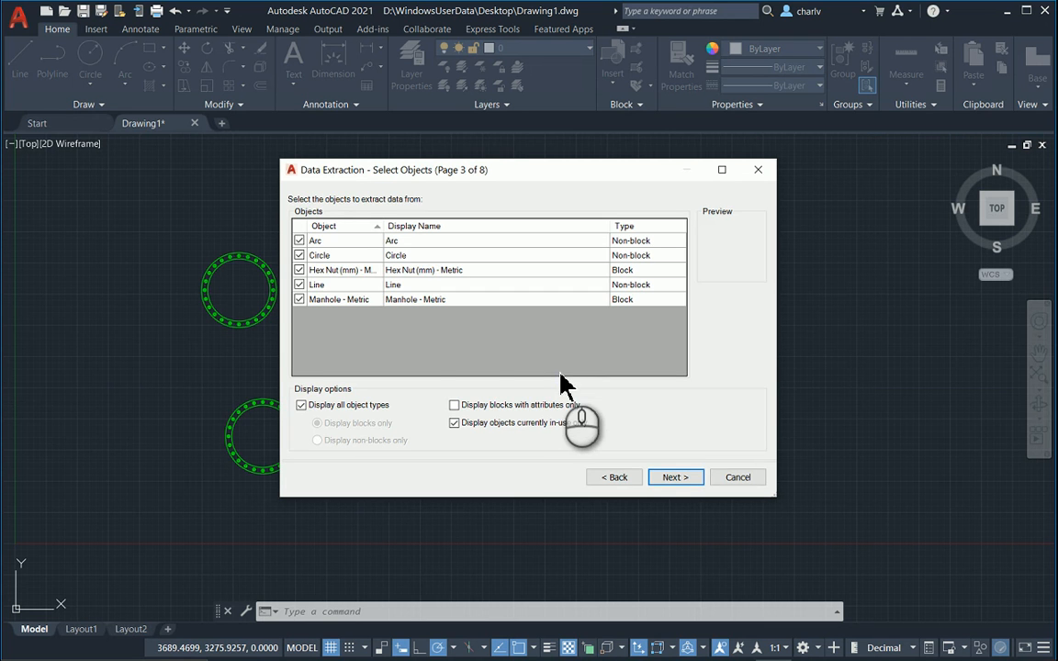
{"action": "right_click", "coordinate": [342, 268]}
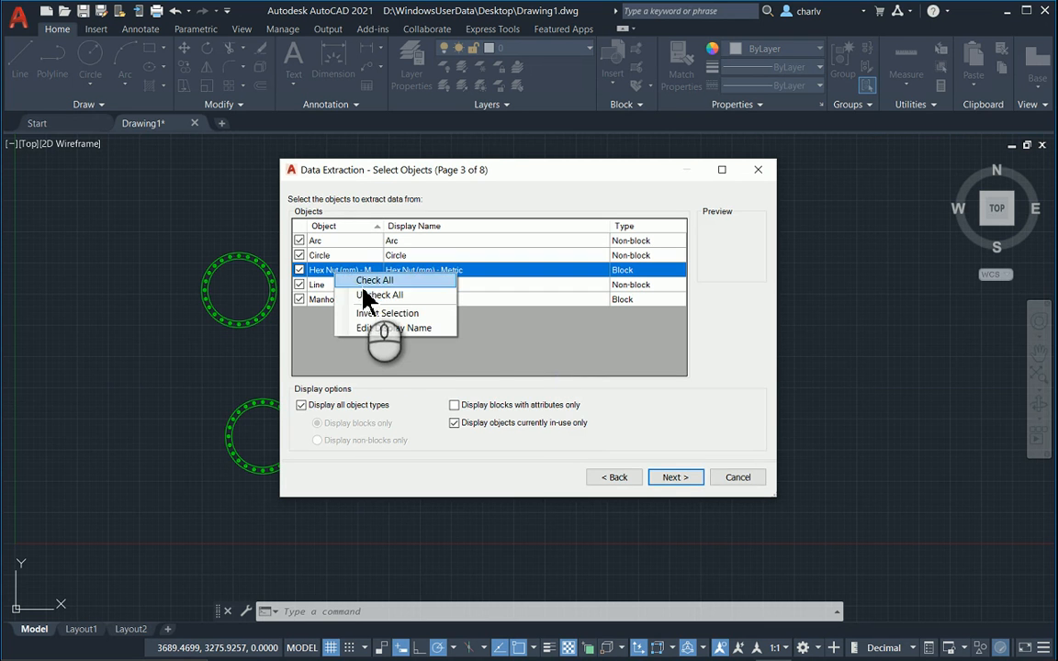
{"action": "left_click", "coordinate": [378, 294]}
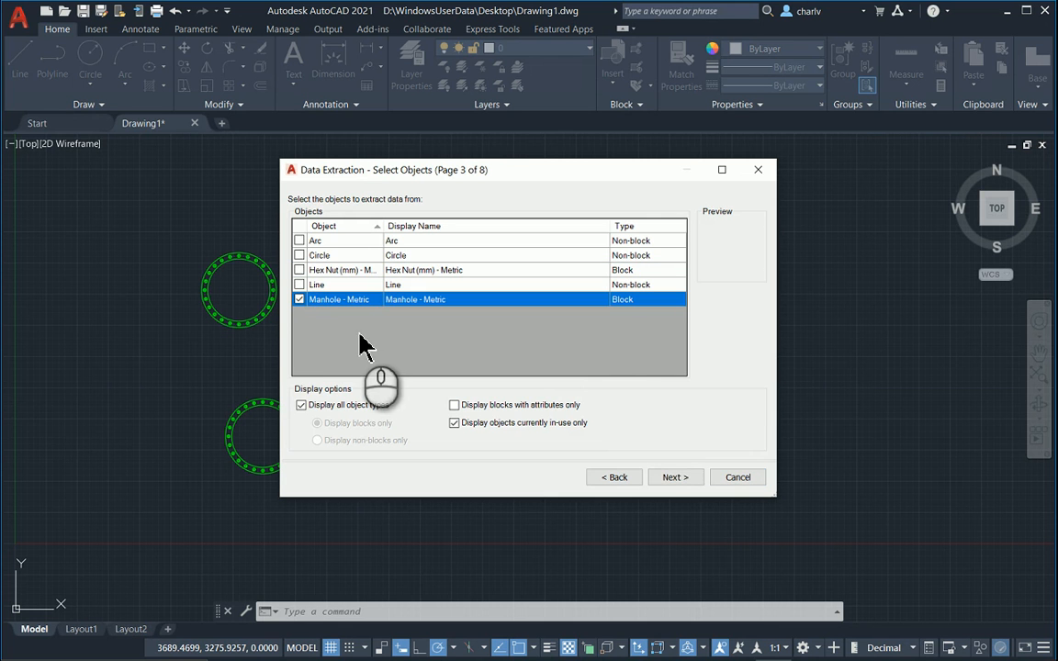
{"action": "left_click", "coordinate": [676, 478]}
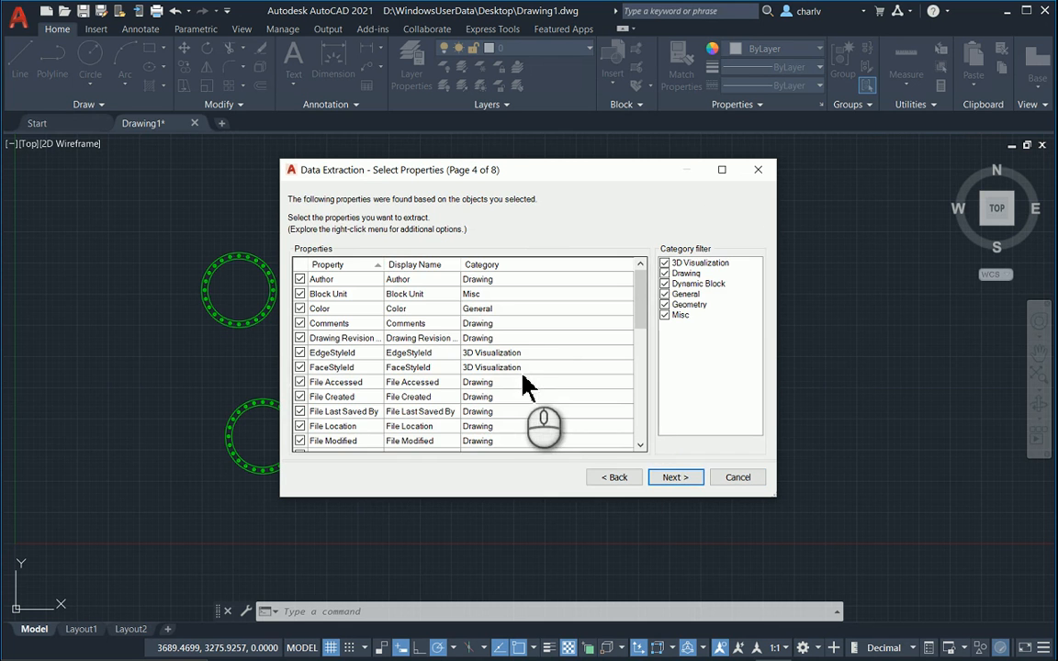
Uncheck every property and tick only Layer for extraction.
{"action": "right_click", "coordinate": [346, 338]}
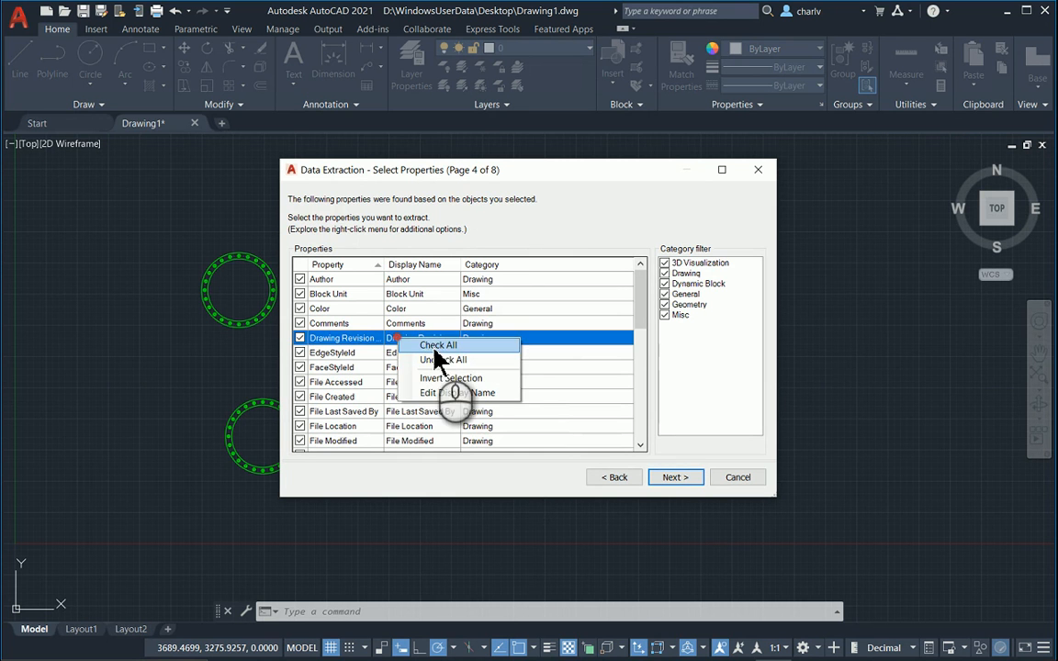
{"action": "left_click", "coordinate": [444, 358]}
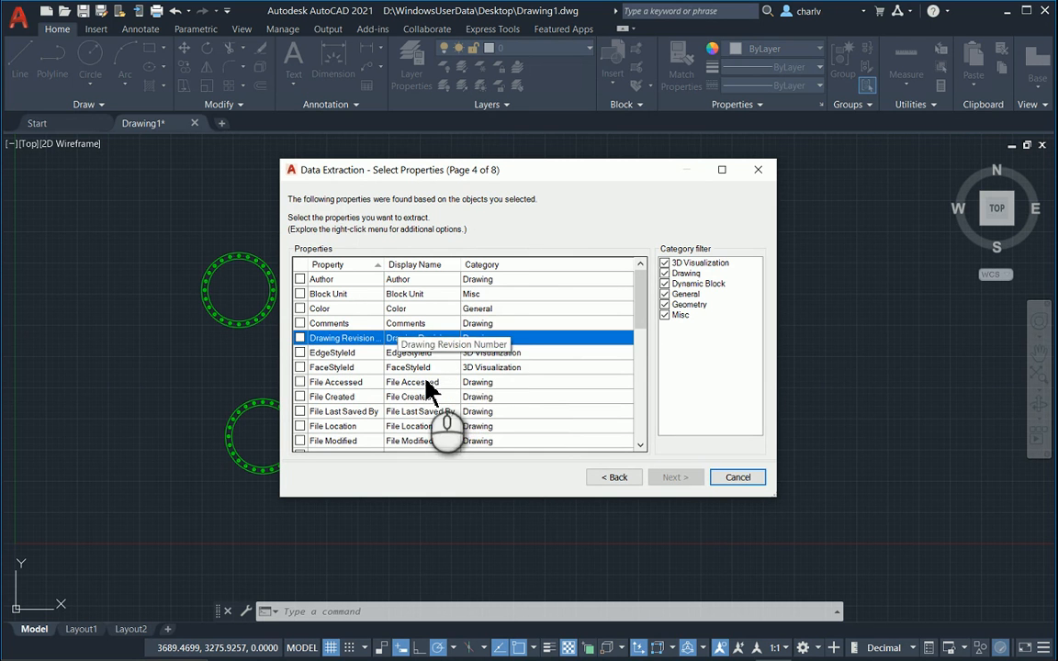
{"action": "scroll", "scroll_direction": "down", "scroll_amount": 3}
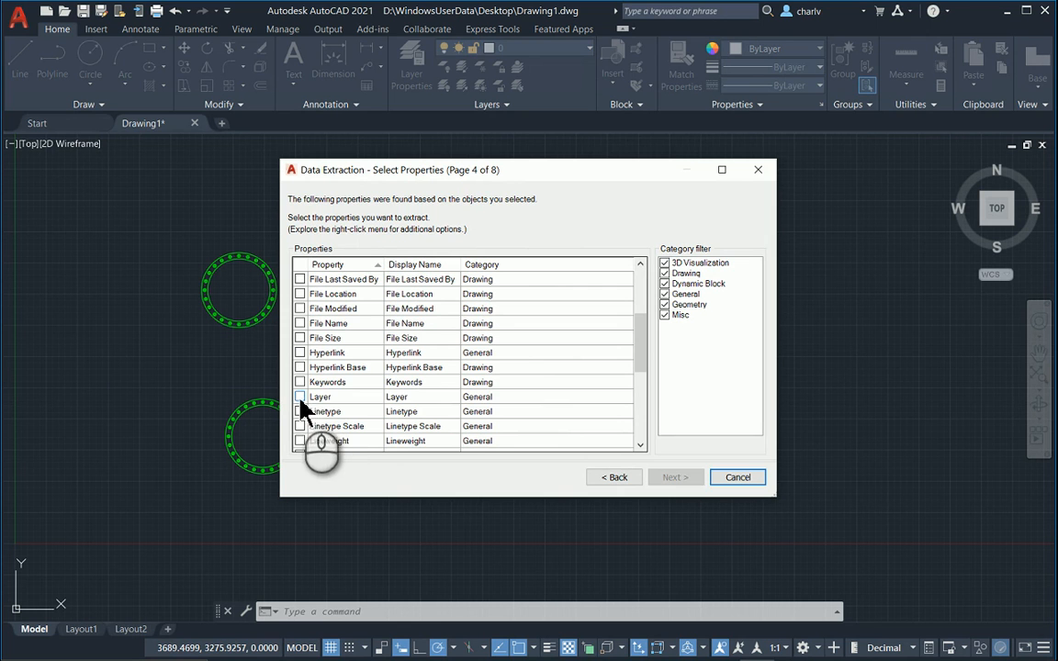
{"action": "left_click", "coordinate": [301, 396]}
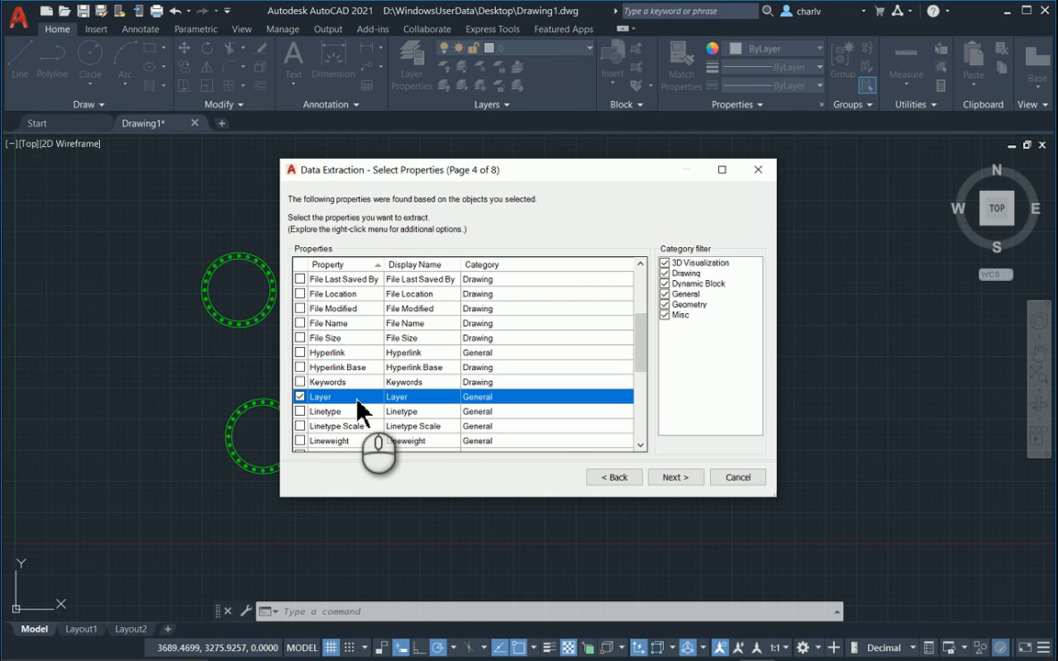
{"action": "scroll", "scroll_direction": "down", "scroll_amount": 3}
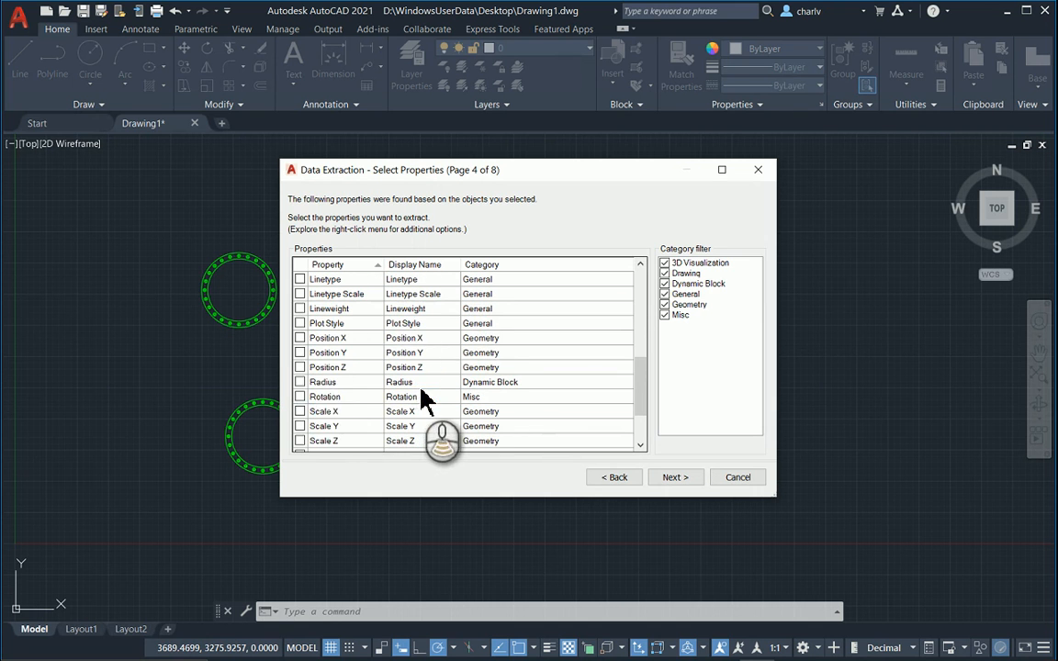
Tick Position X and Position Y as extracted properties alongside Layer.
{"action": "left_click", "coordinate": [327, 338]}
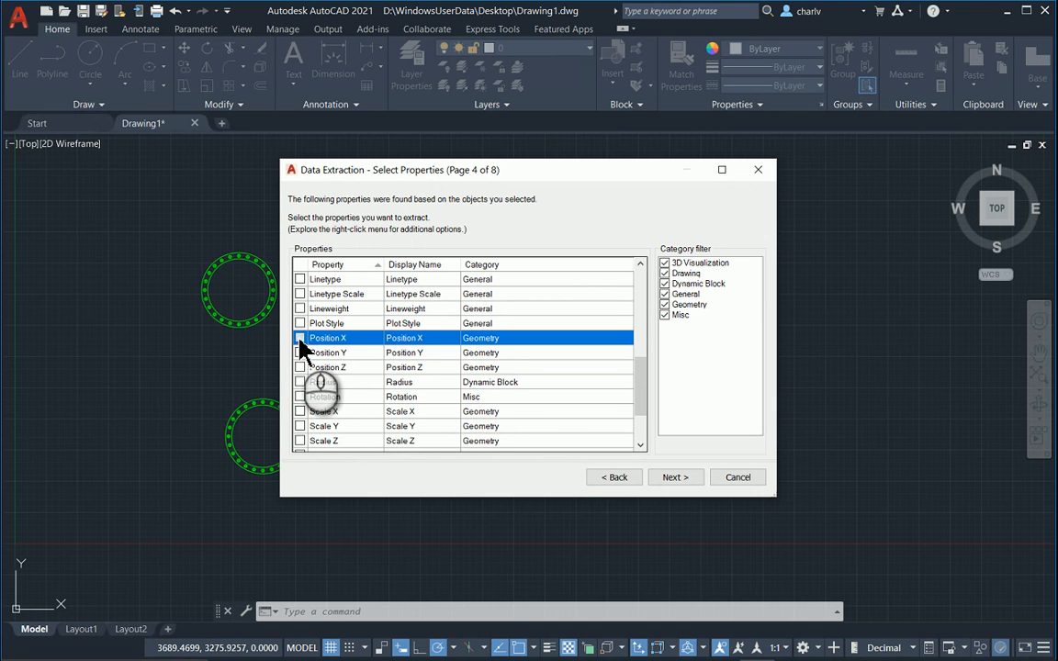
{"action": "left_click", "coordinate": [301, 353]}
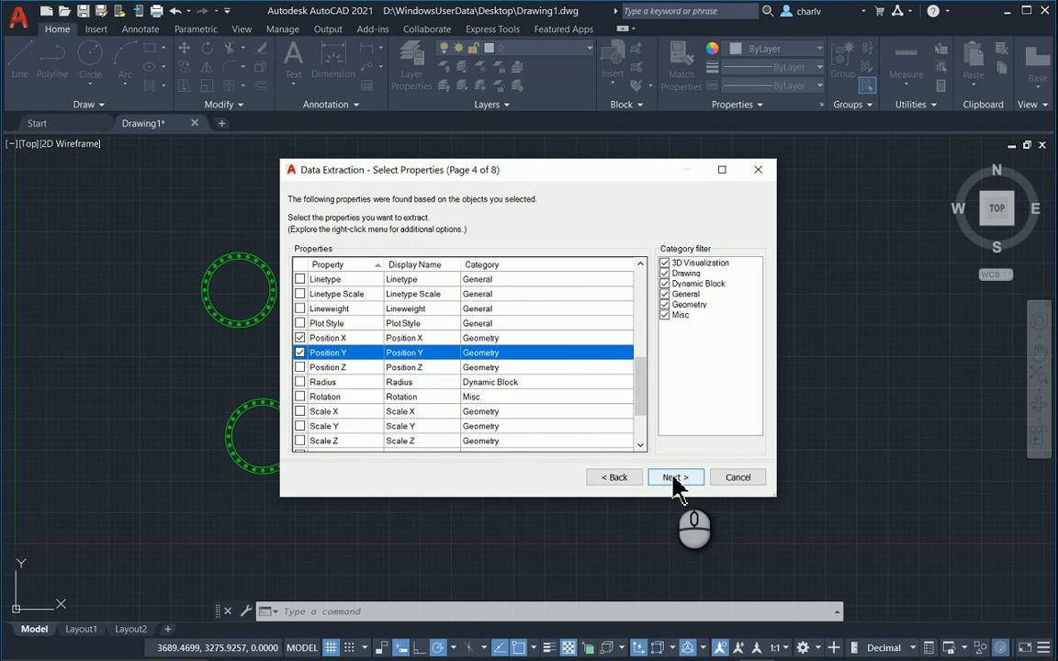
On the Refine Data page, insert a Sum totals footer under the Count column (7).
{"action": "left_click", "coordinate": [676, 477]}
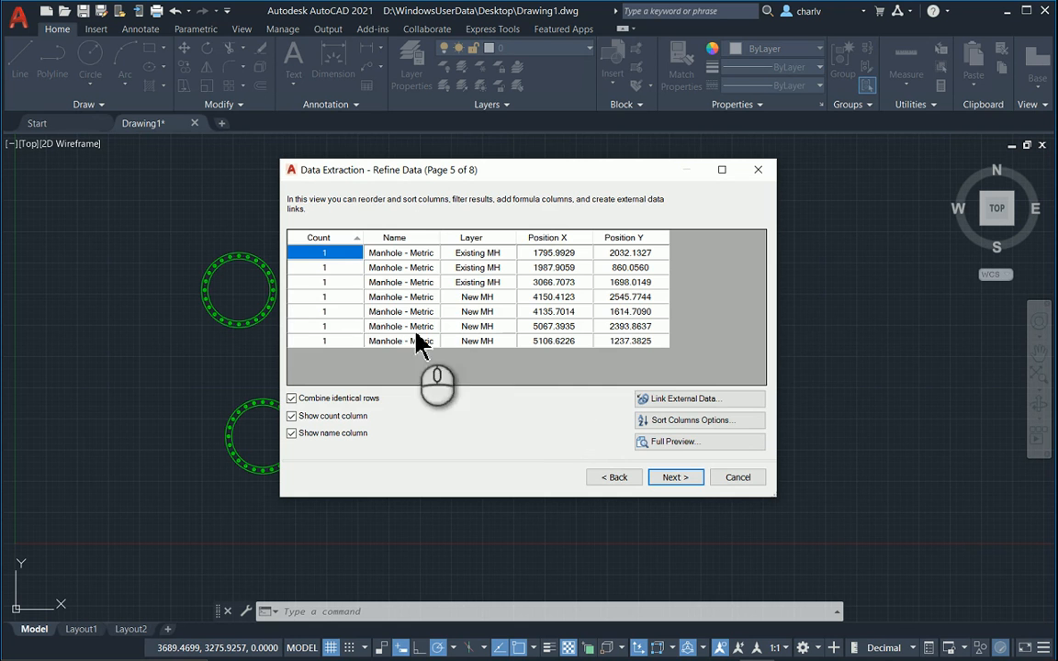
{"action": "mouse_move", "coordinate": [639, 358]}
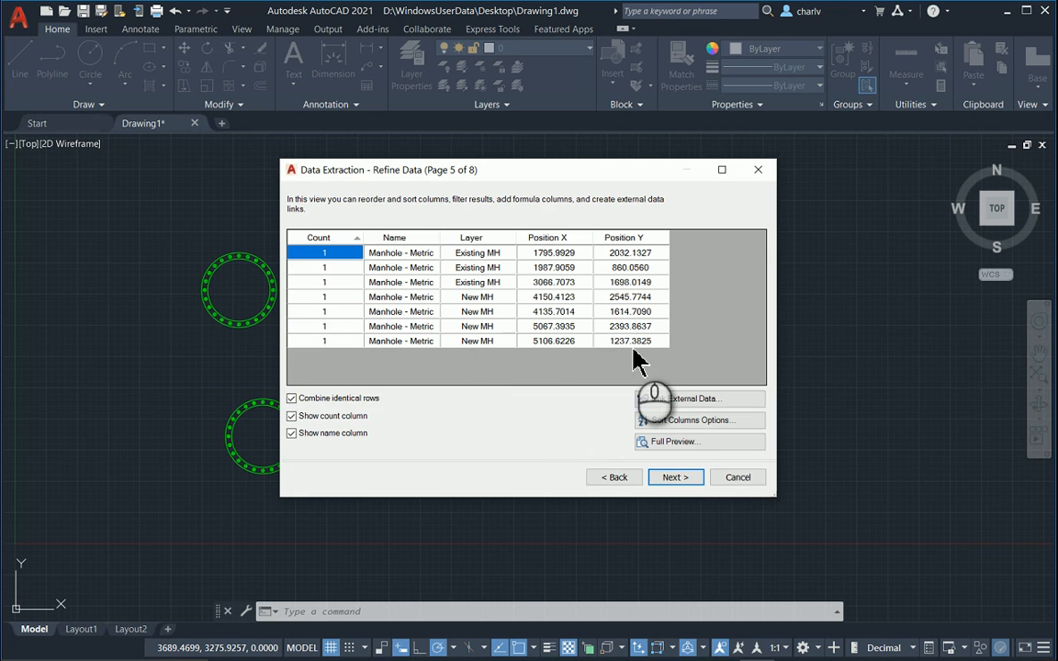
{"action": "mouse_move", "coordinate": [340, 352]}
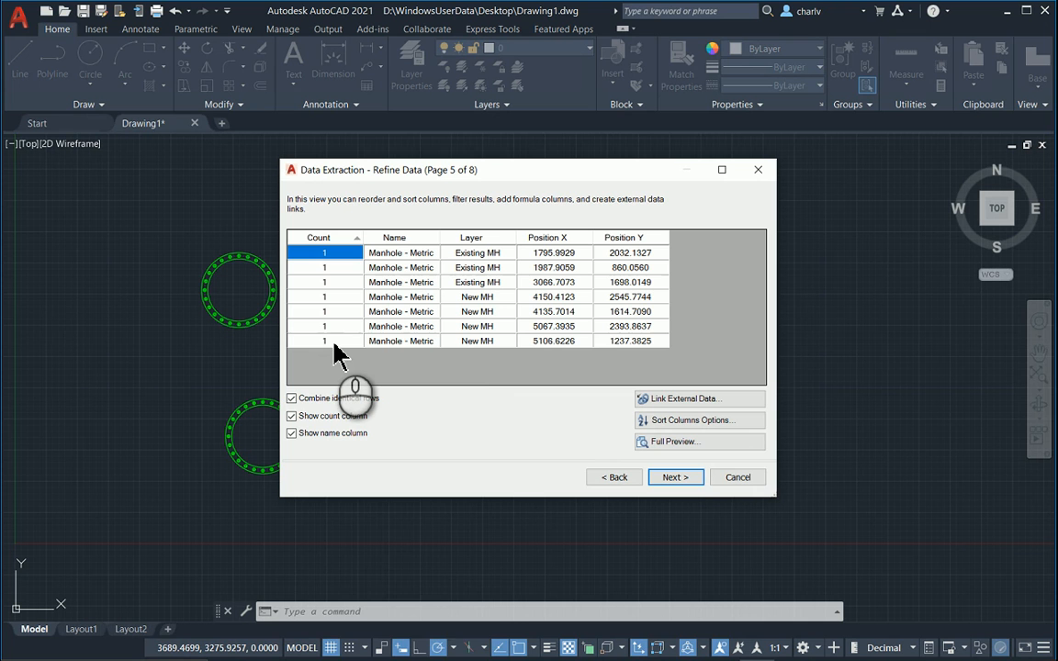
{"action": "right_click", "coordinate": [323, 339]}
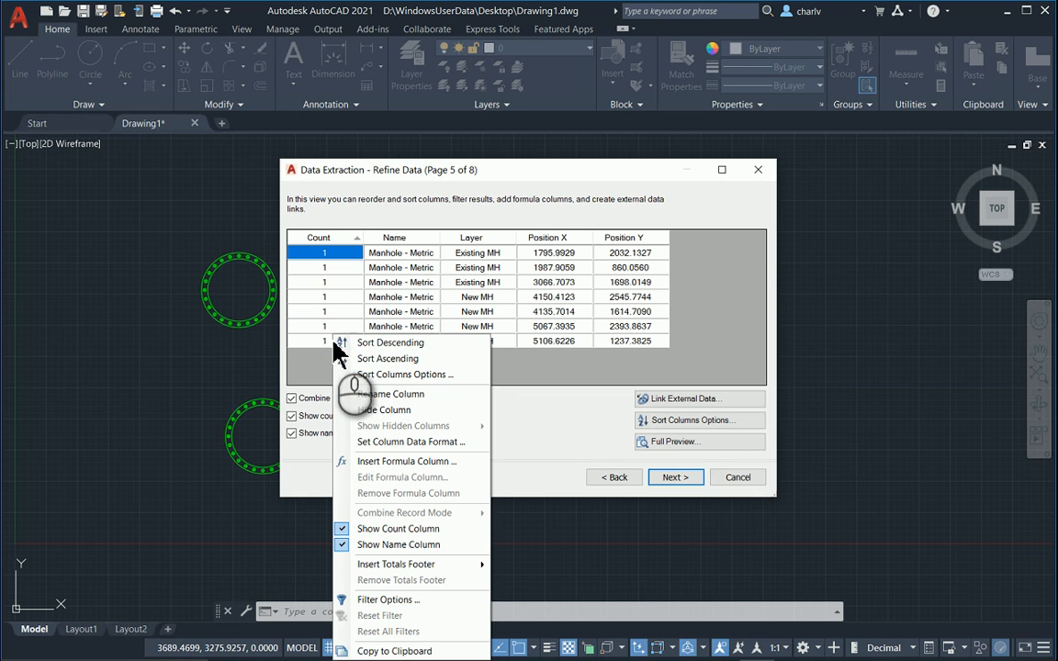
{"action": "mouse_move", "coordinate": [396, 563]}
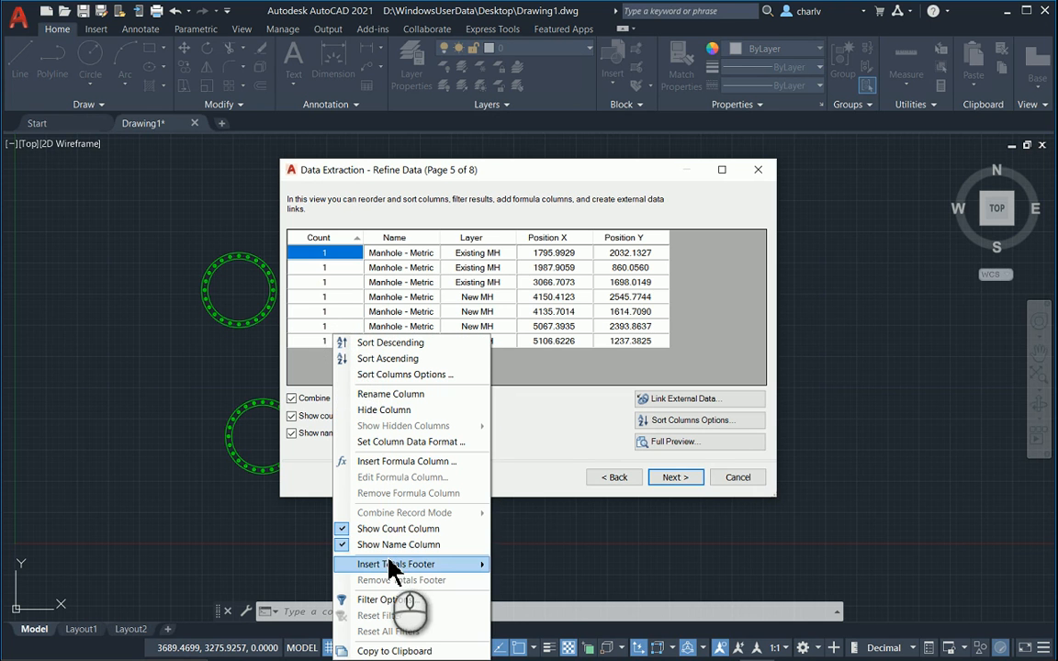
{"action": "left_click", "coordinate": [393, 563]}
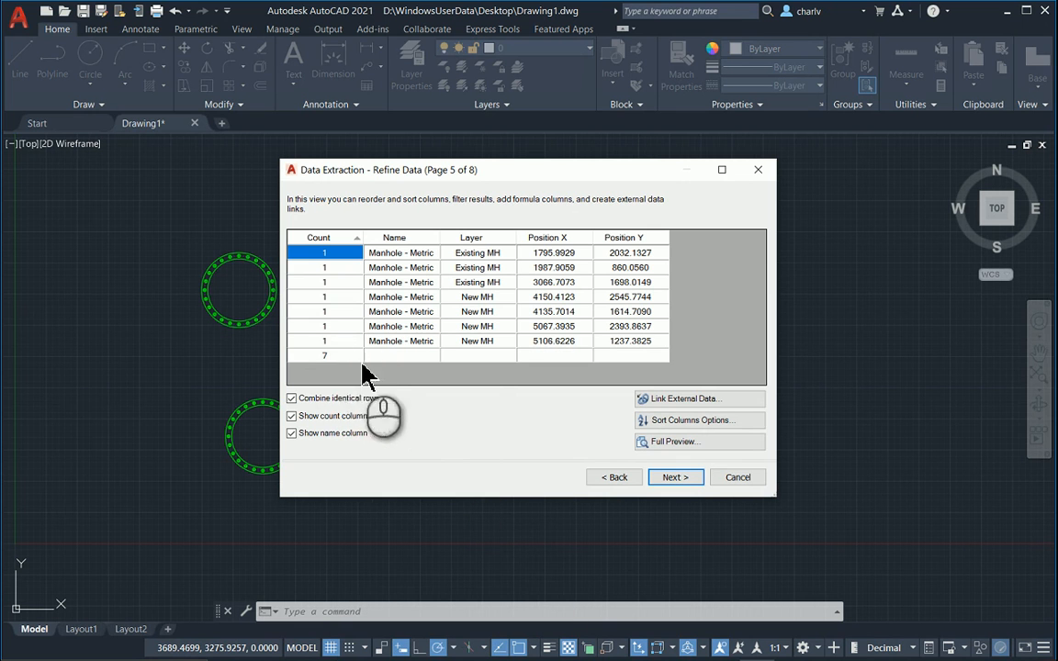
{"action": "mouse_move", "coordinate": [352, 374]}
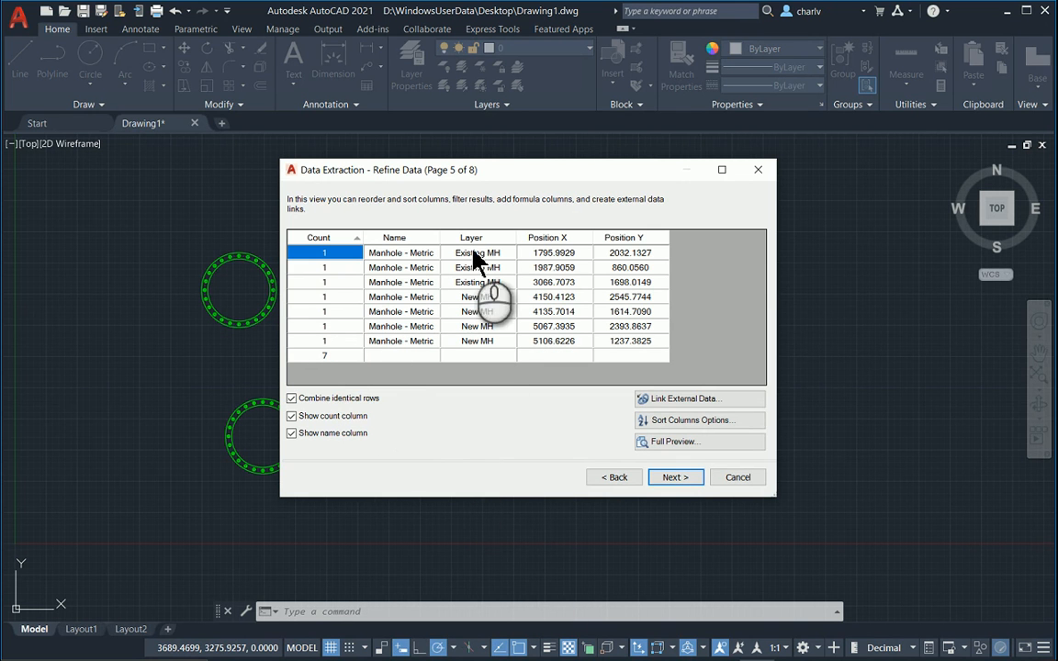
{"action": "mouse_move", "coordinate": [482, 358]}
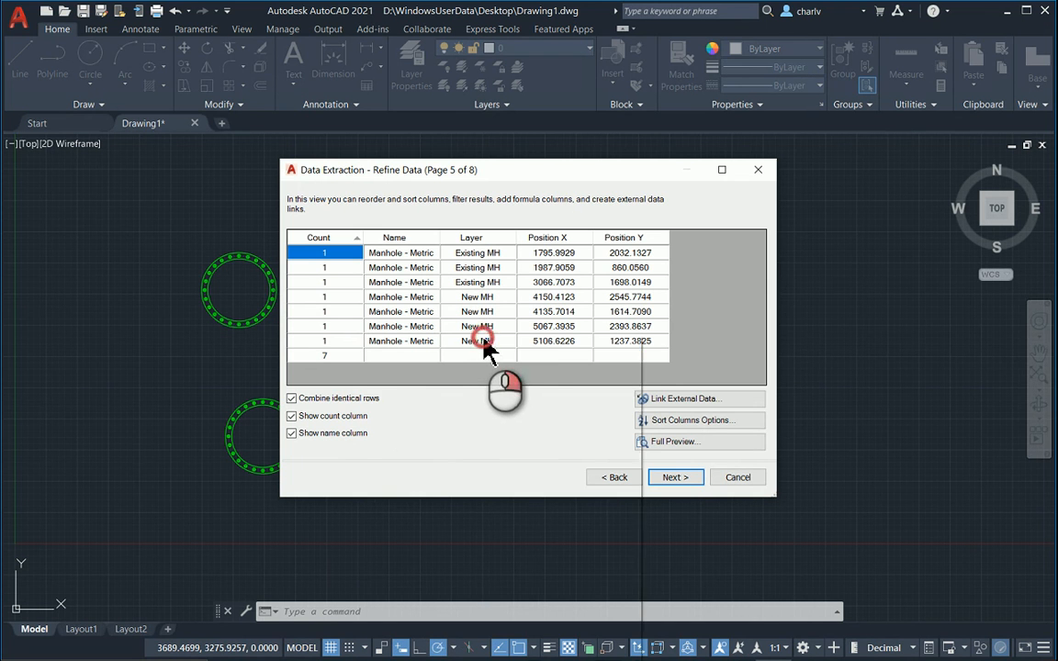
Filter the Layer column to New MH only, leaving four rows with total 4.
{"action": "right_click", "coordinate": [481, 340]}
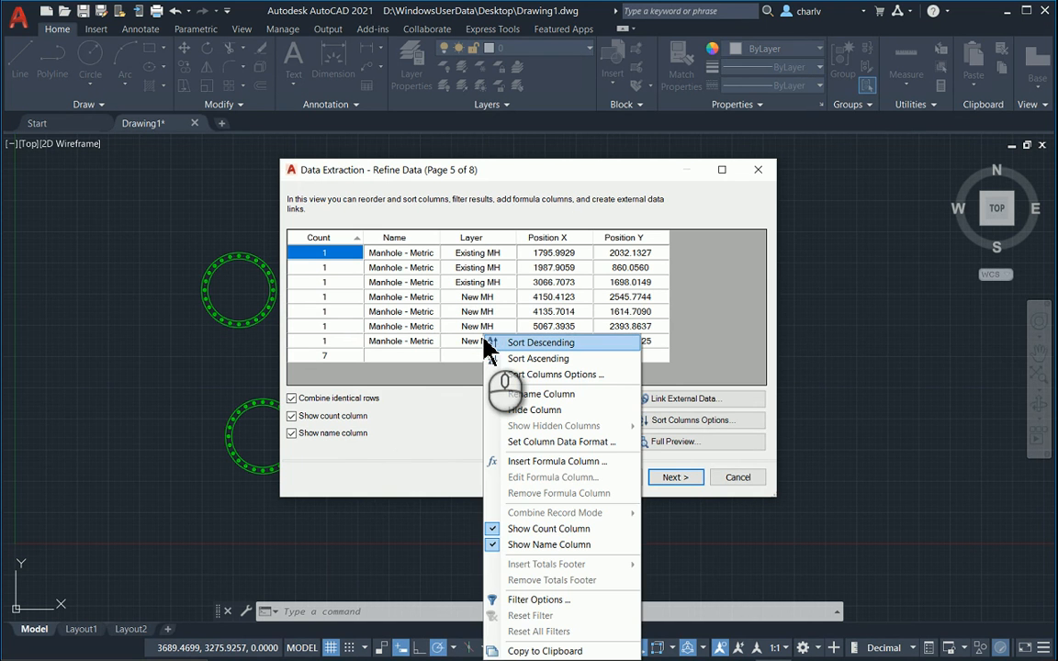
{"action": "mouse_move", "coordinate": [496, 272]}
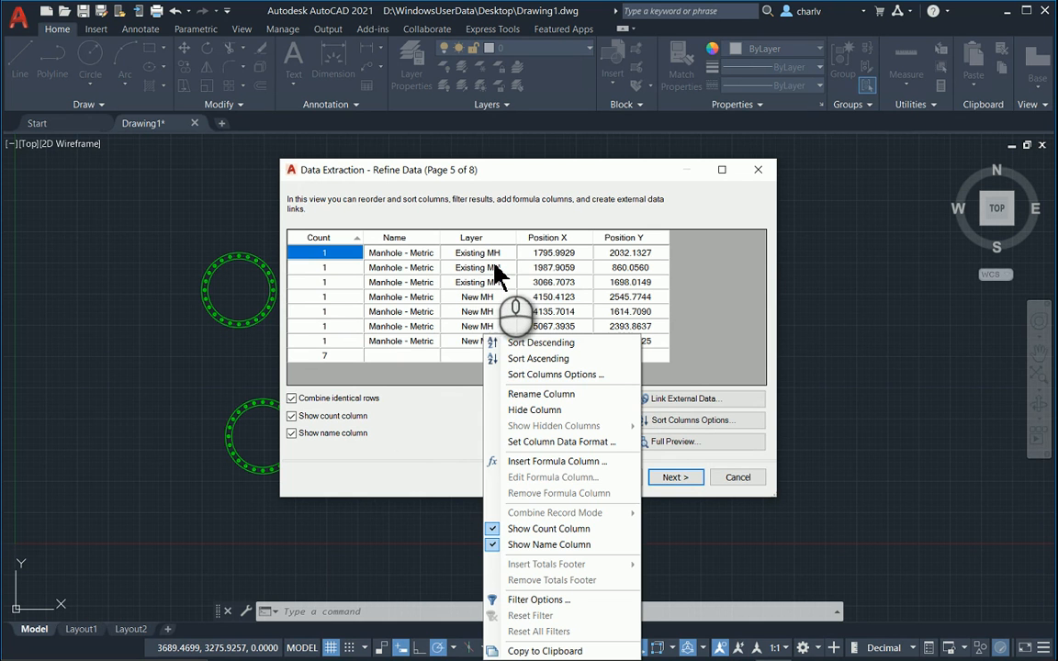
{"action": "mouse_move", "coordinate": [551, 426]}
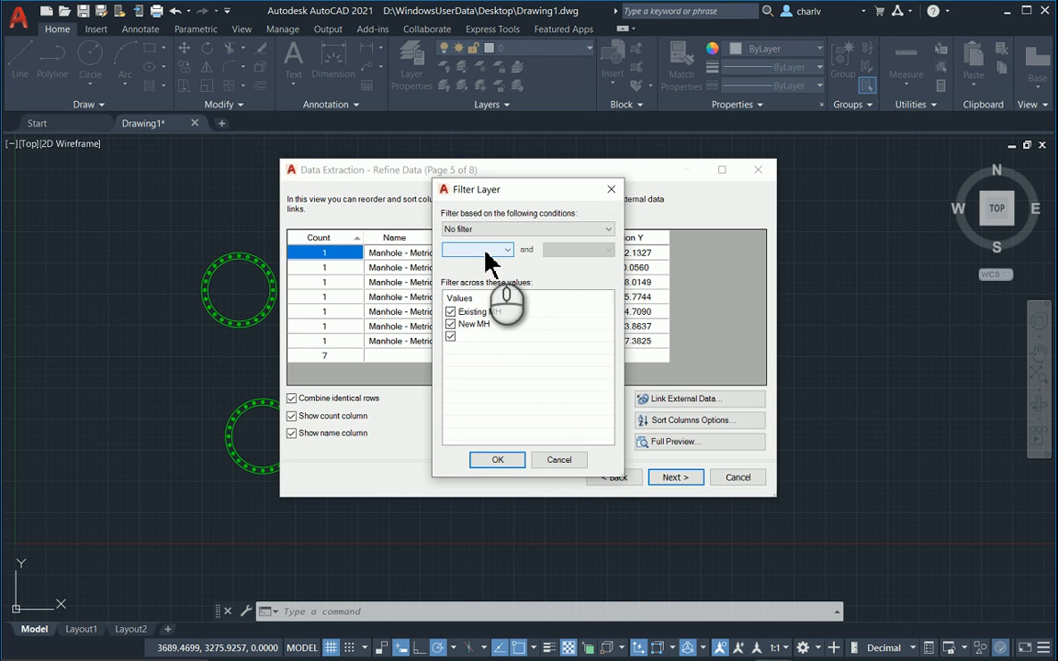
{"action": "left_click", "coordinate": [450, 323]}
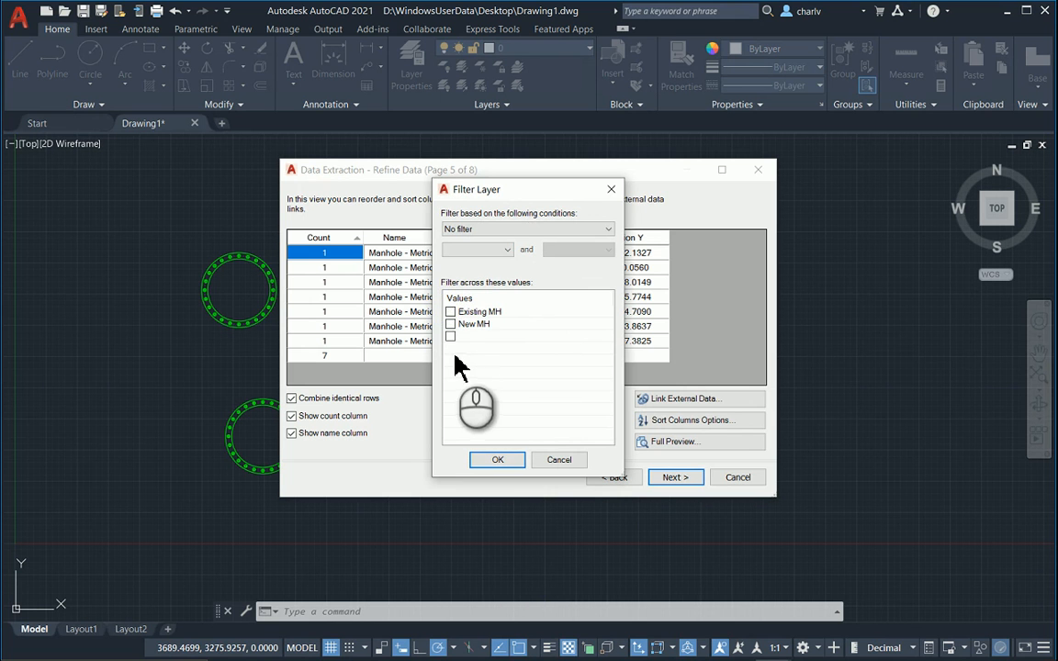
{"action": "left_click", "coordinate": [450, 323]}
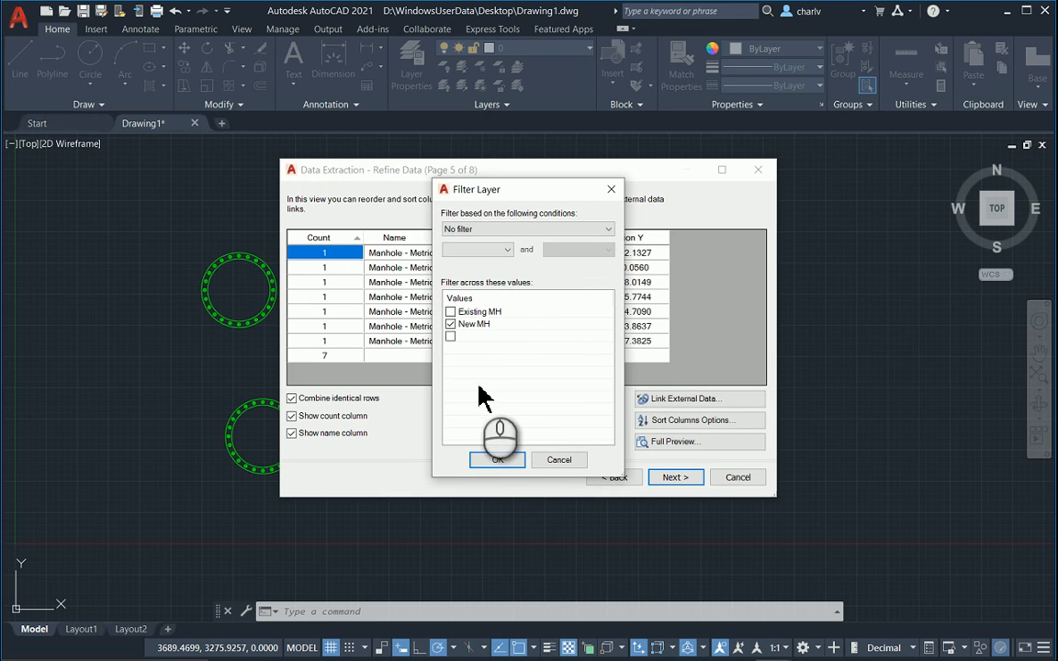
{"action": "mouse_move", "coordinate": [496, 459]}
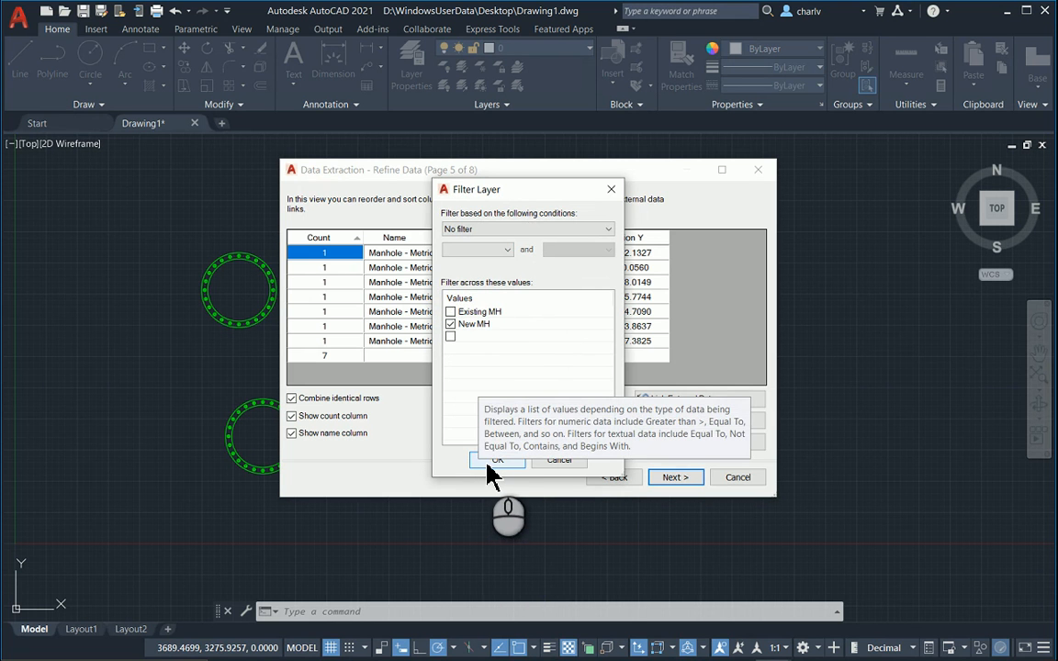
{"action": "left_click", "coordinate": [496, 460]}
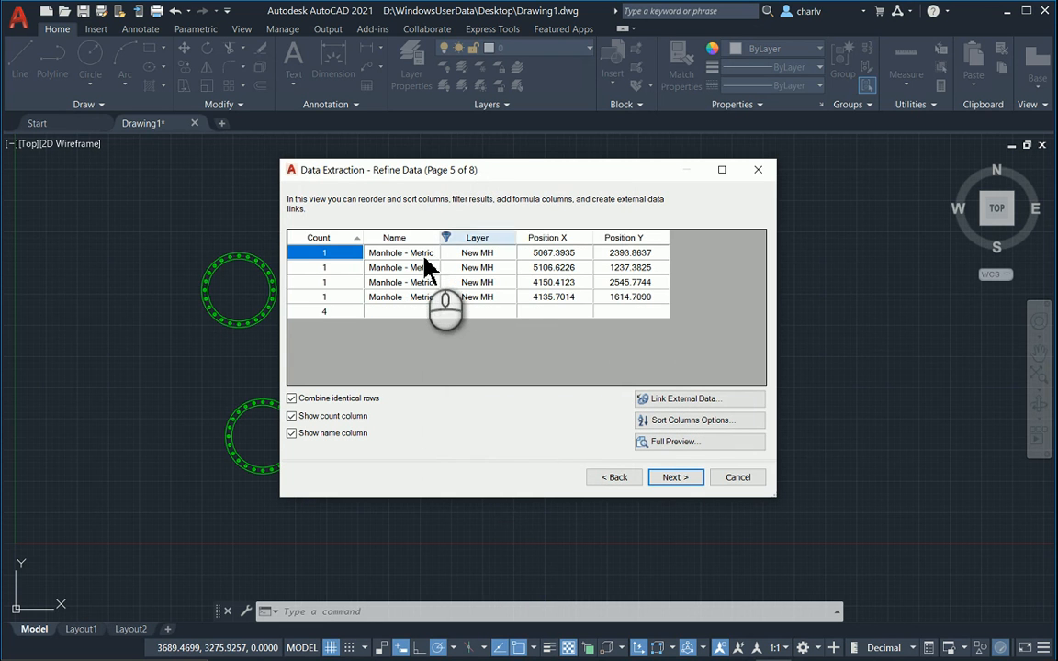
{"action": "mouse_move", "coordinate": [542, 312]}
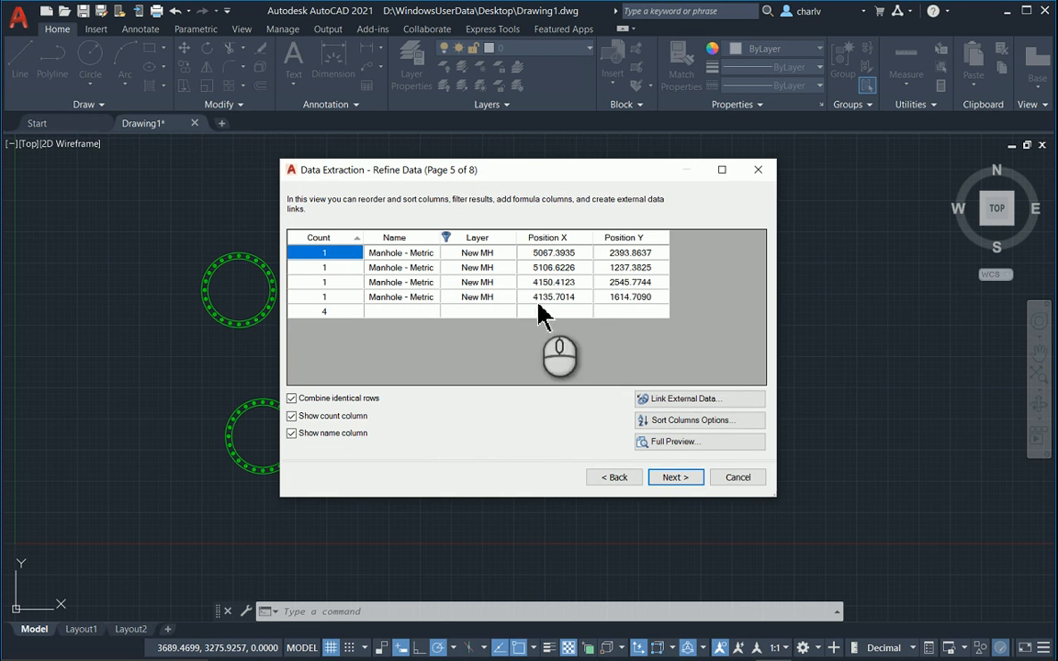
{"action": "mouse_move", "coordinate": [676, 478]}
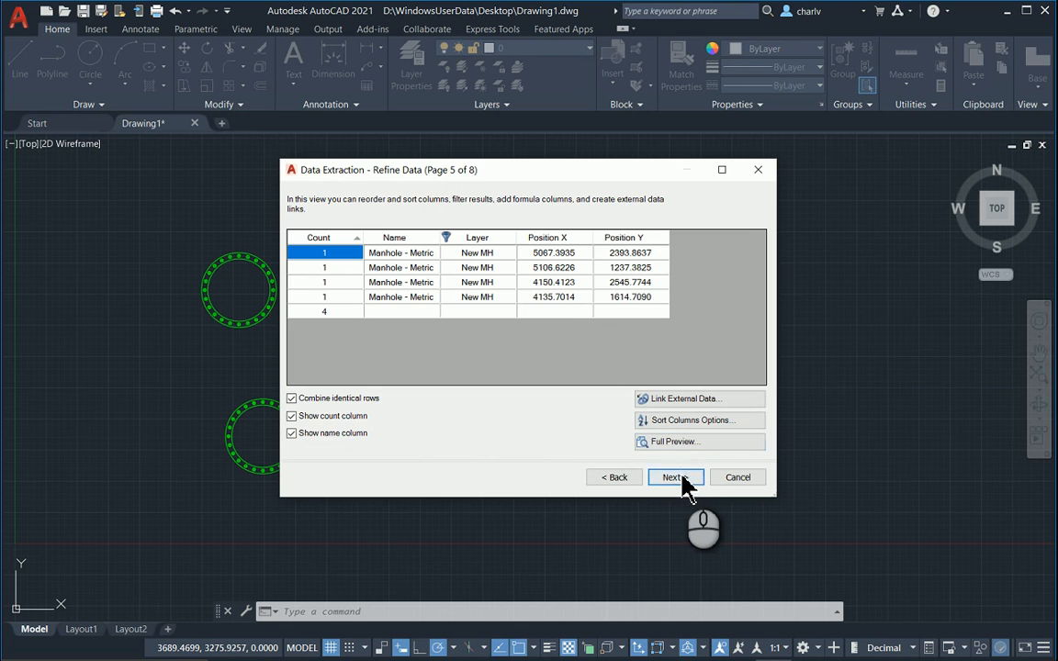
Choose to insert the extraction table into the drawing with Standard style and reach Finish.
{"action": "left_click", "coordinate": [672, 478]}
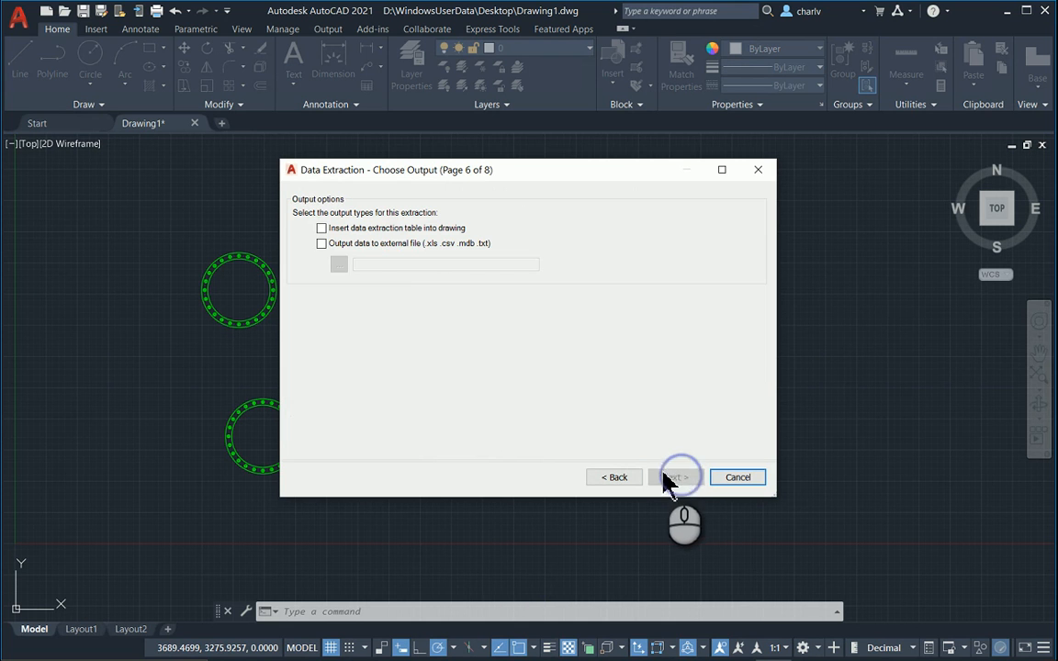
{"action": "left_click", "coordinate": [321, 228]}
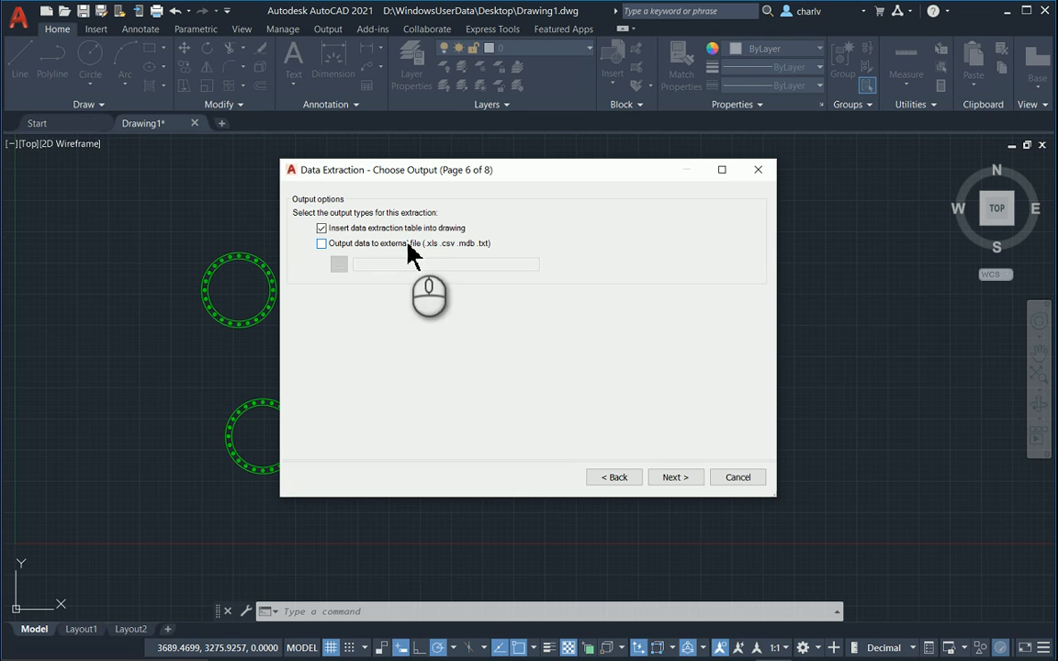
{"action": "mouse_move", "coordinate": [459, 280]}
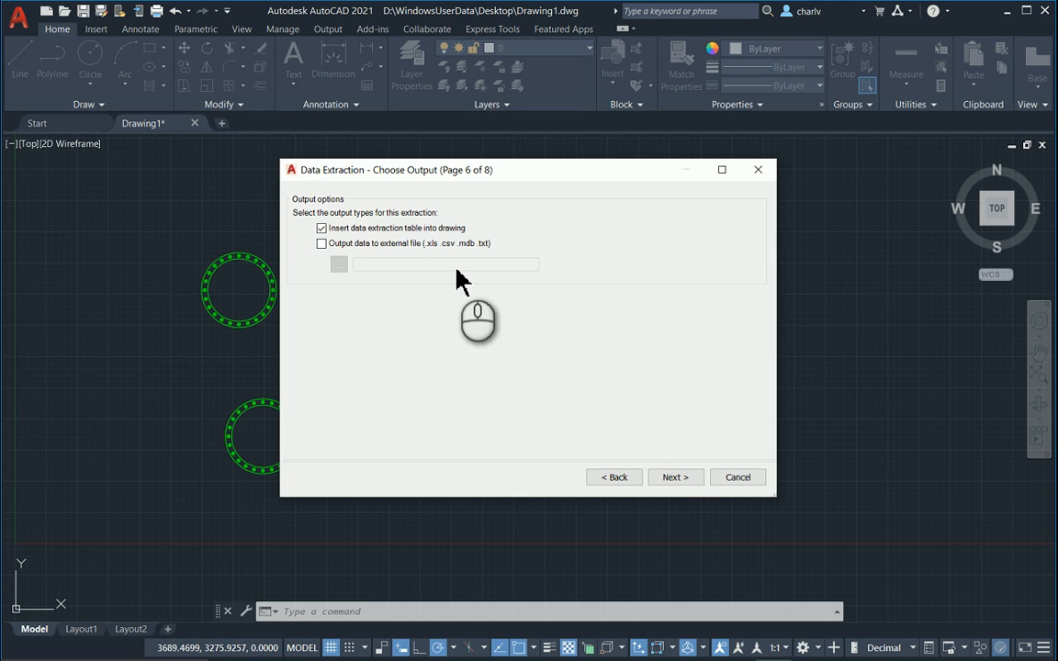
{"action": "mouse_move", "coordinate": [658, 468]}
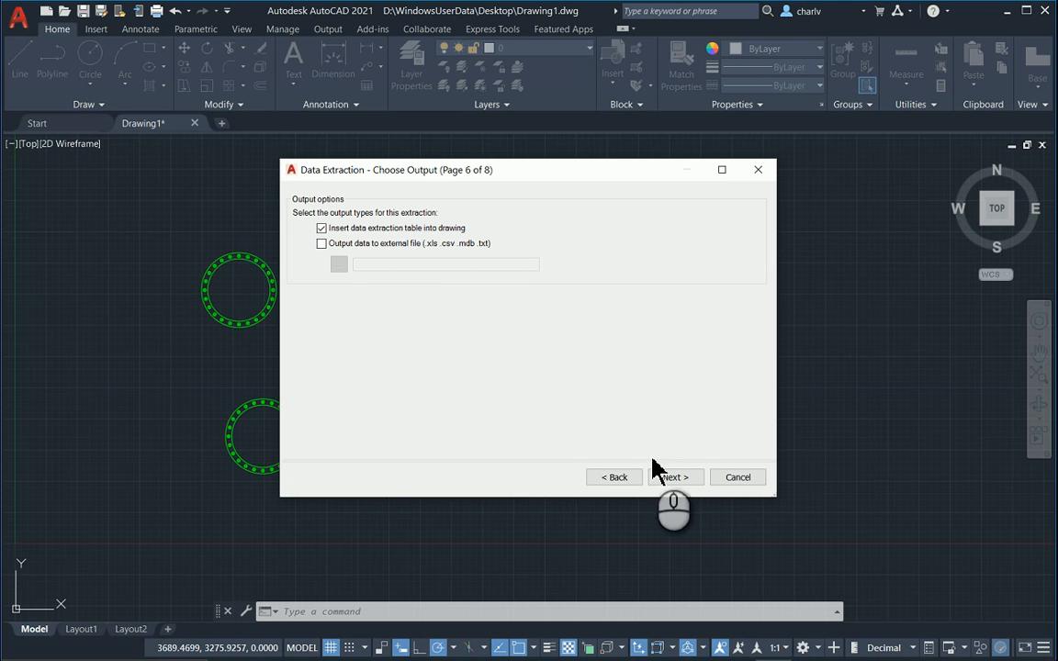
{"action": "left_click", "coordinate": [676, 478]}
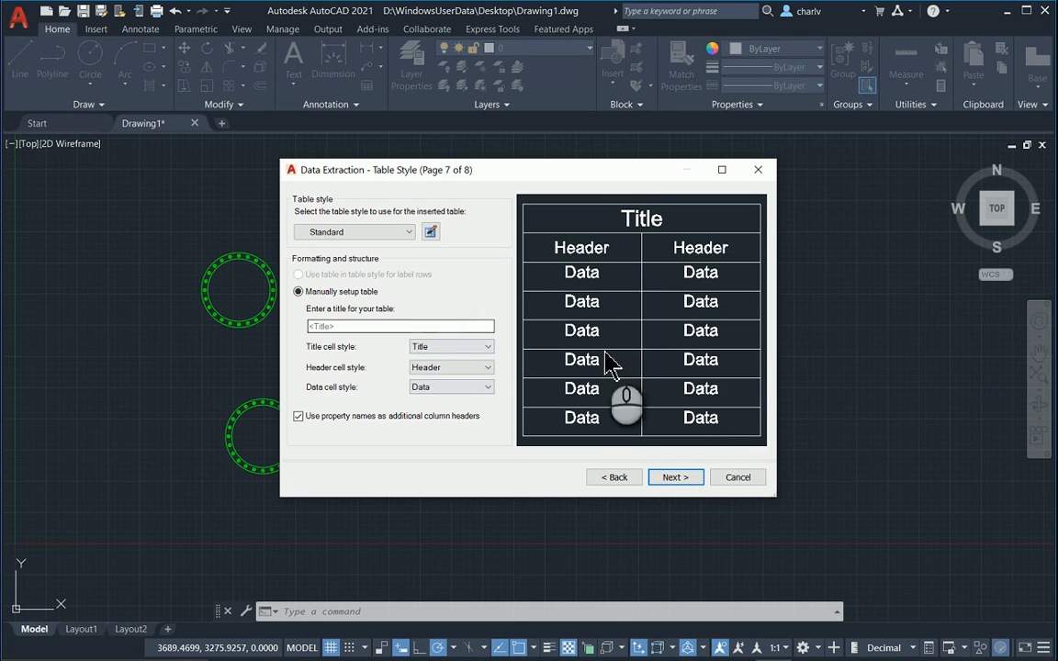
{"action": "mouse_move", "coordinate": [698, 468]}
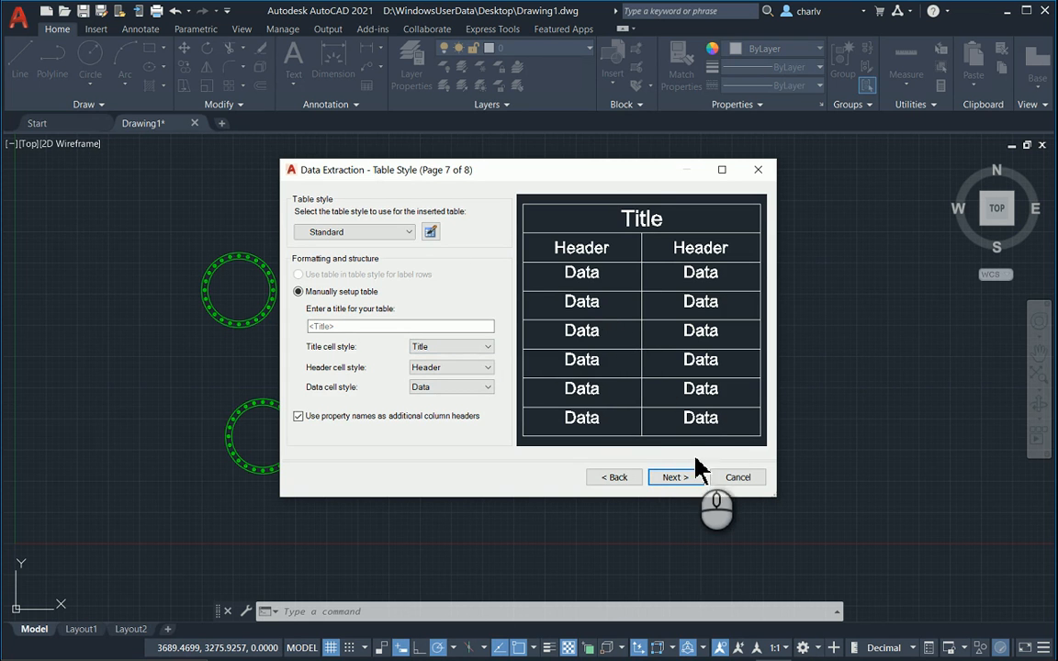
{"action": "left_click", "coordinate": [675, 478]}
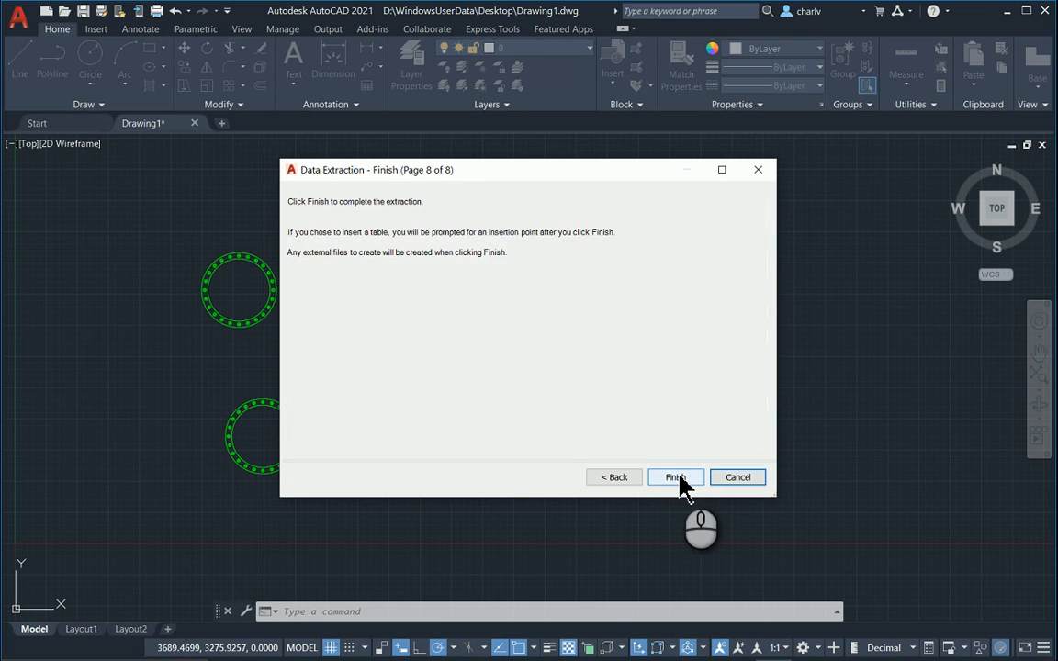
Insert the New MH extraction table below the manholes, scale it up, and erase one manhole.
{"action": "left_click", "coordinate": [676, 478]}
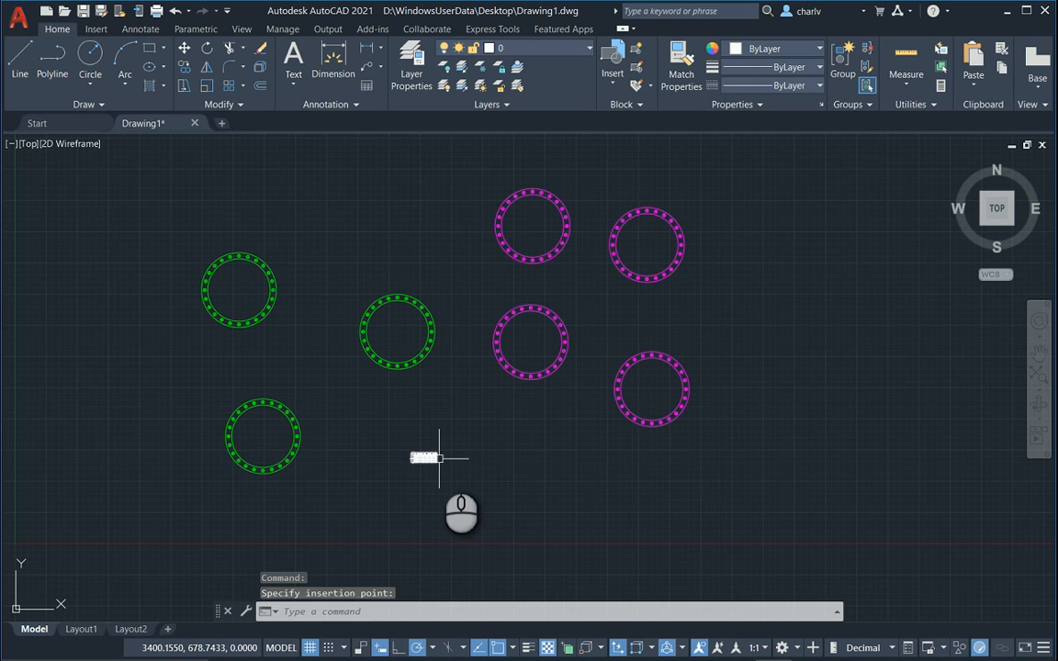
{"action": "type", "text": "sc"}
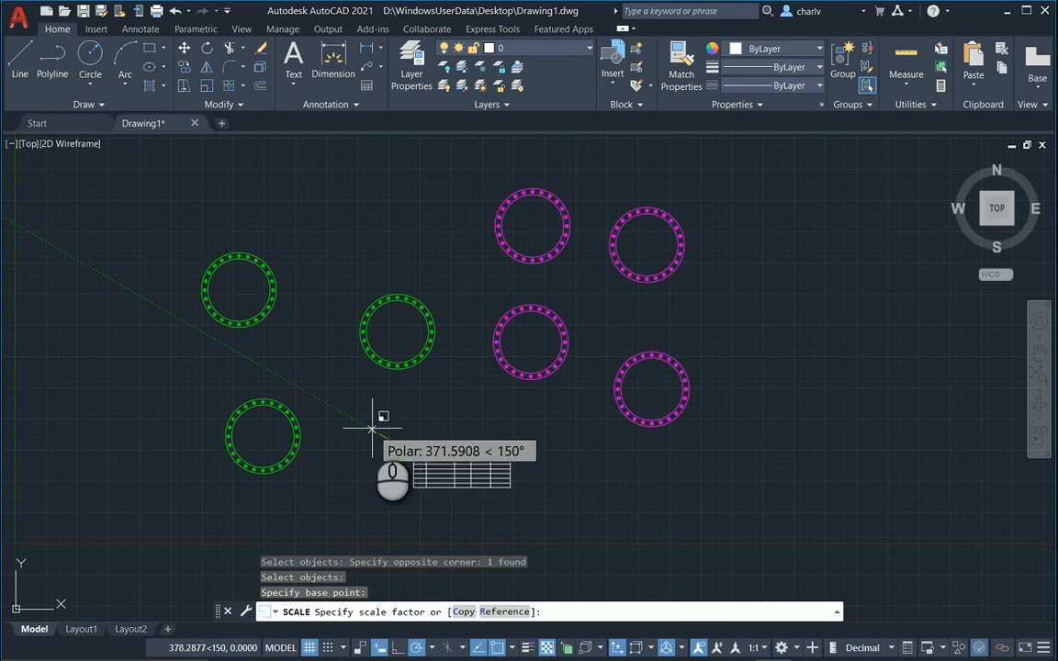
{"action": "mouse_move", "coordinate": [327, 381]}
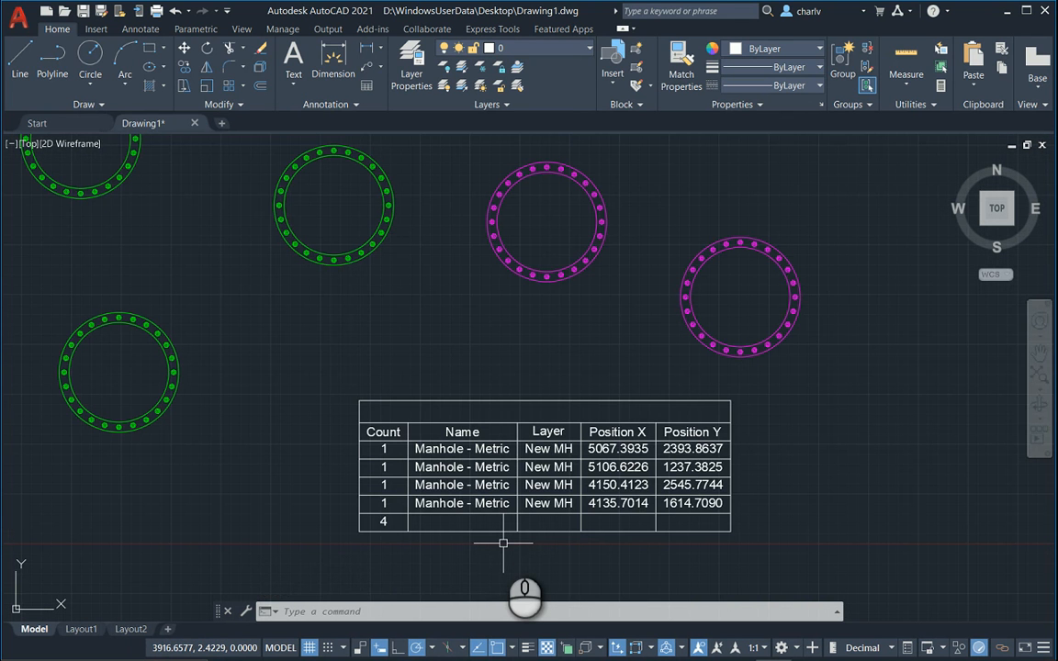
{"action": "mouse_move", "coordinate": [536, 304]}
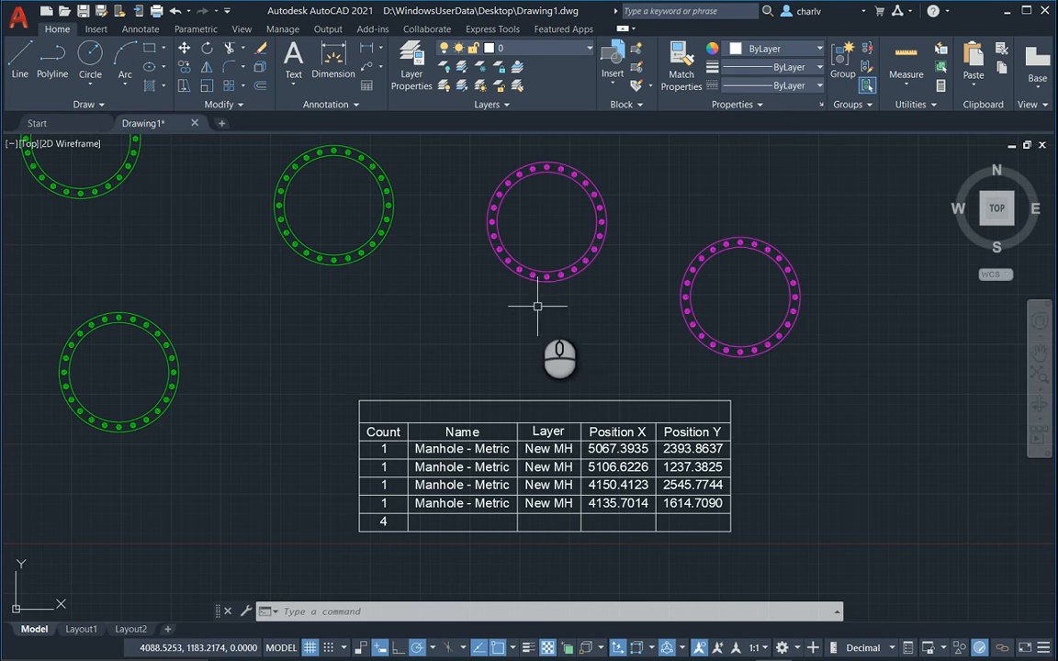
{"action": "left_click", "coordinate": [547, 221]}
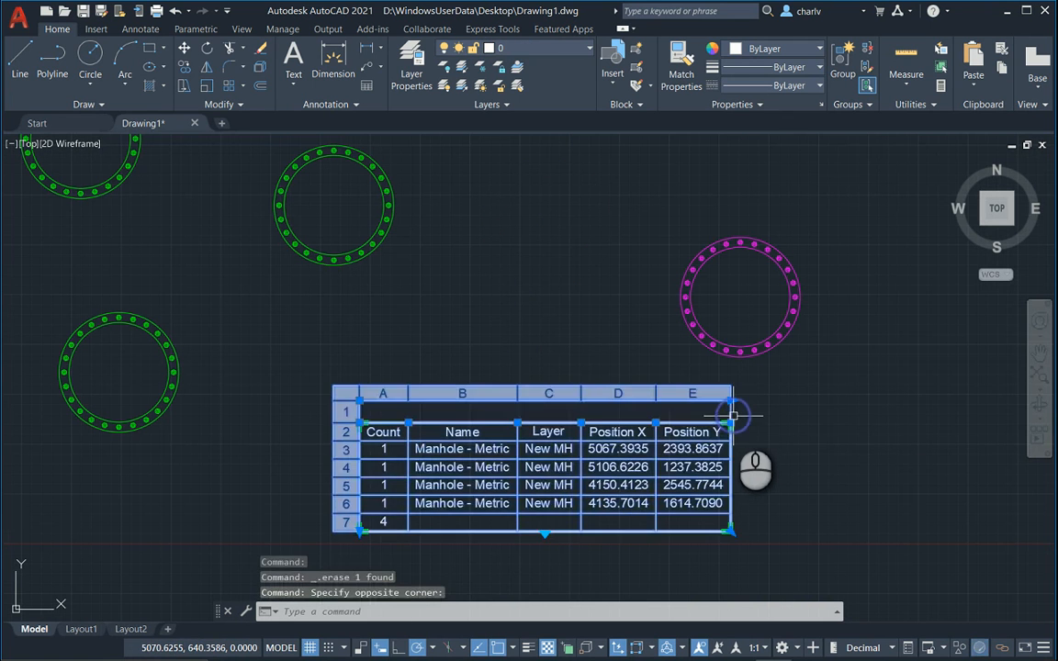
Update the table's data links so it lists the three remaining New MH manholes.
{"action": "right_click", "coordinate": [735, 419]}
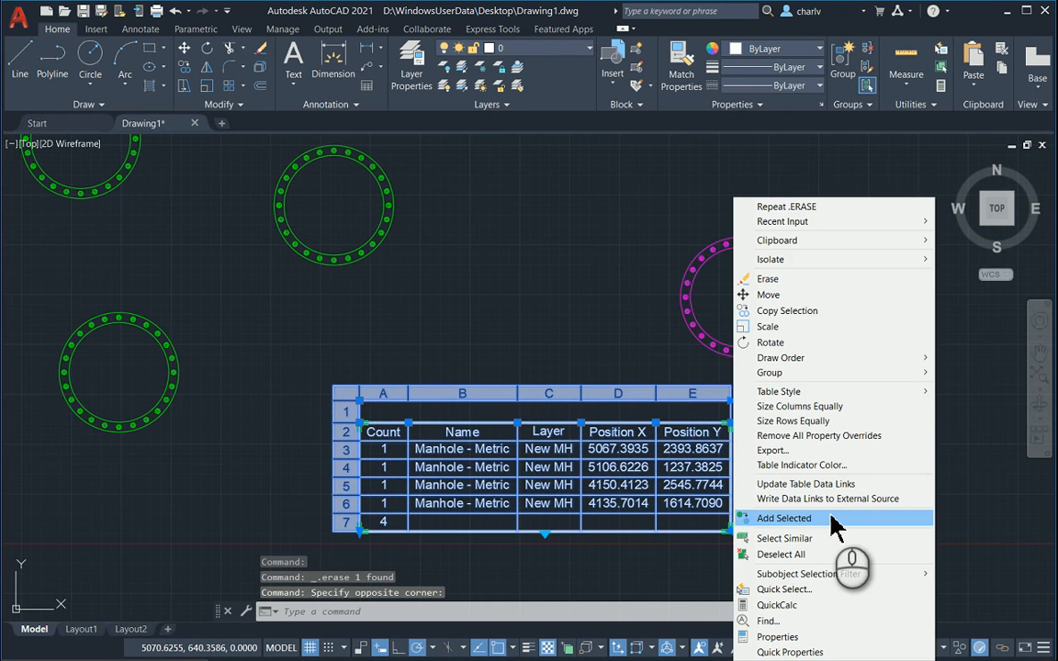
{"action": "mouse_move", "coordinate": [805, 485]}
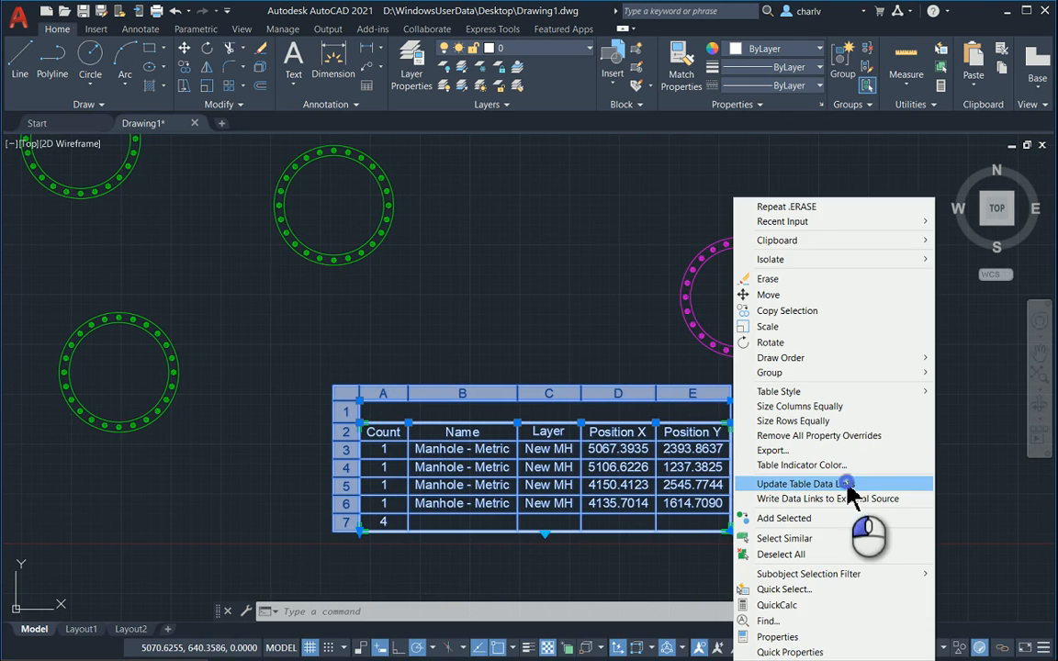
{"action": "left_click", "coordinate": [804, 483]}
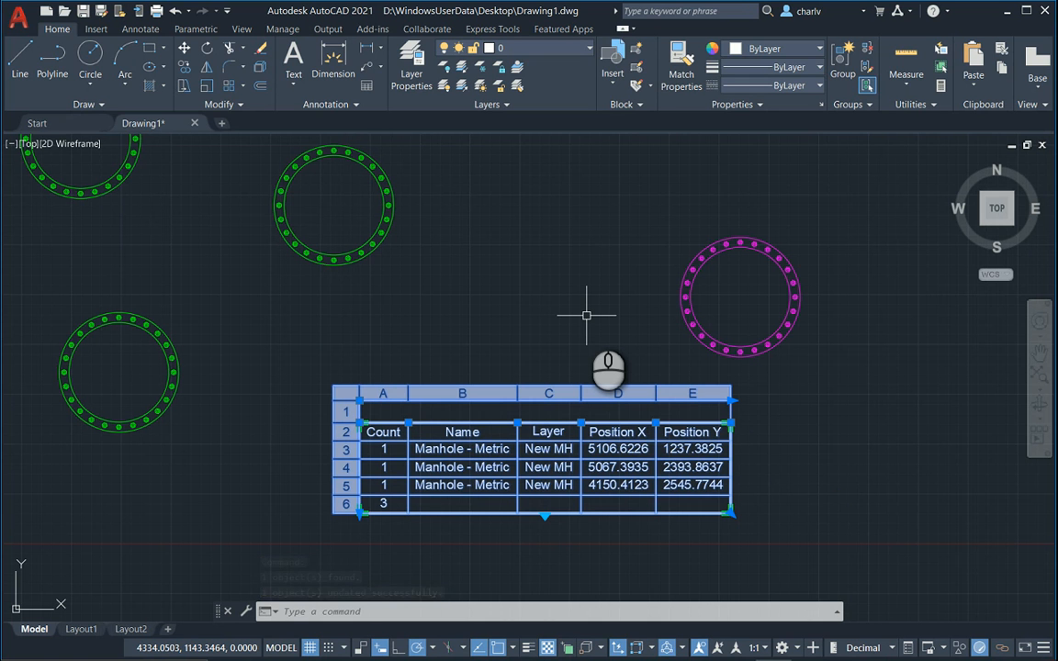
{"action": "scroll", "scroll_direction": "down", "scroll_amount": 3}
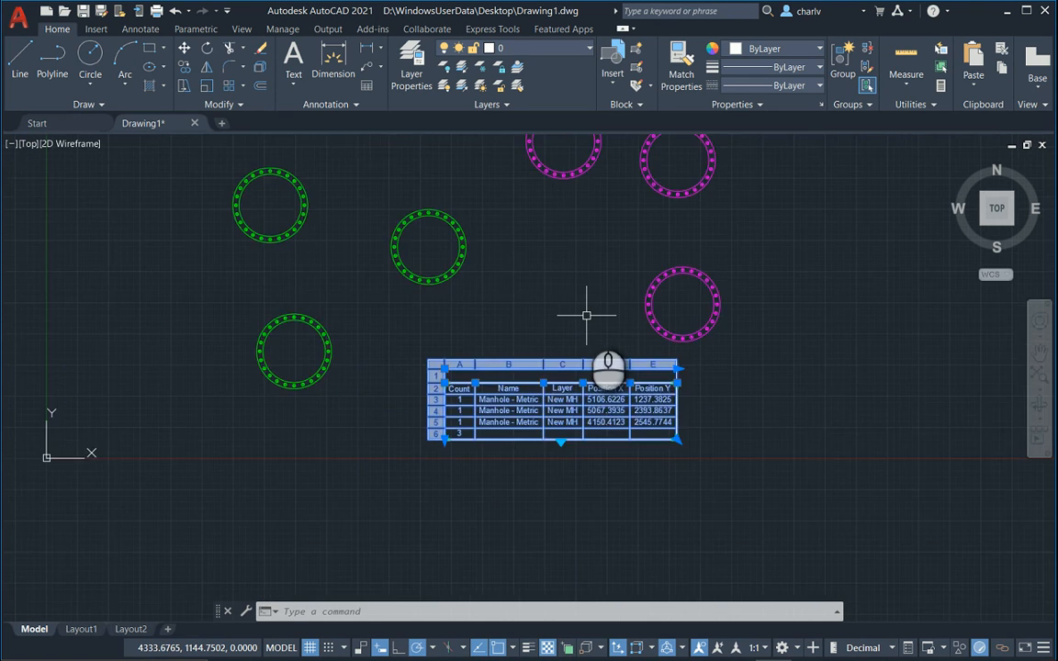